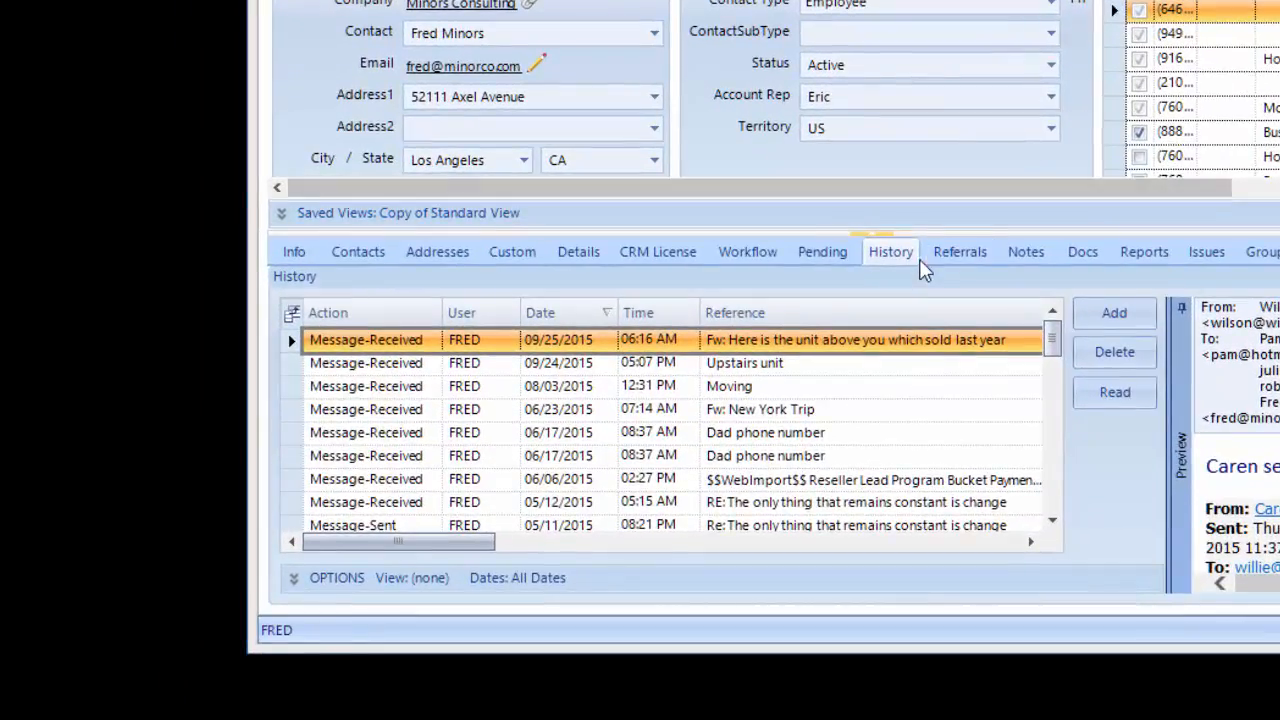
{"action": "mouse_move", "coordinate": [918, 282]}
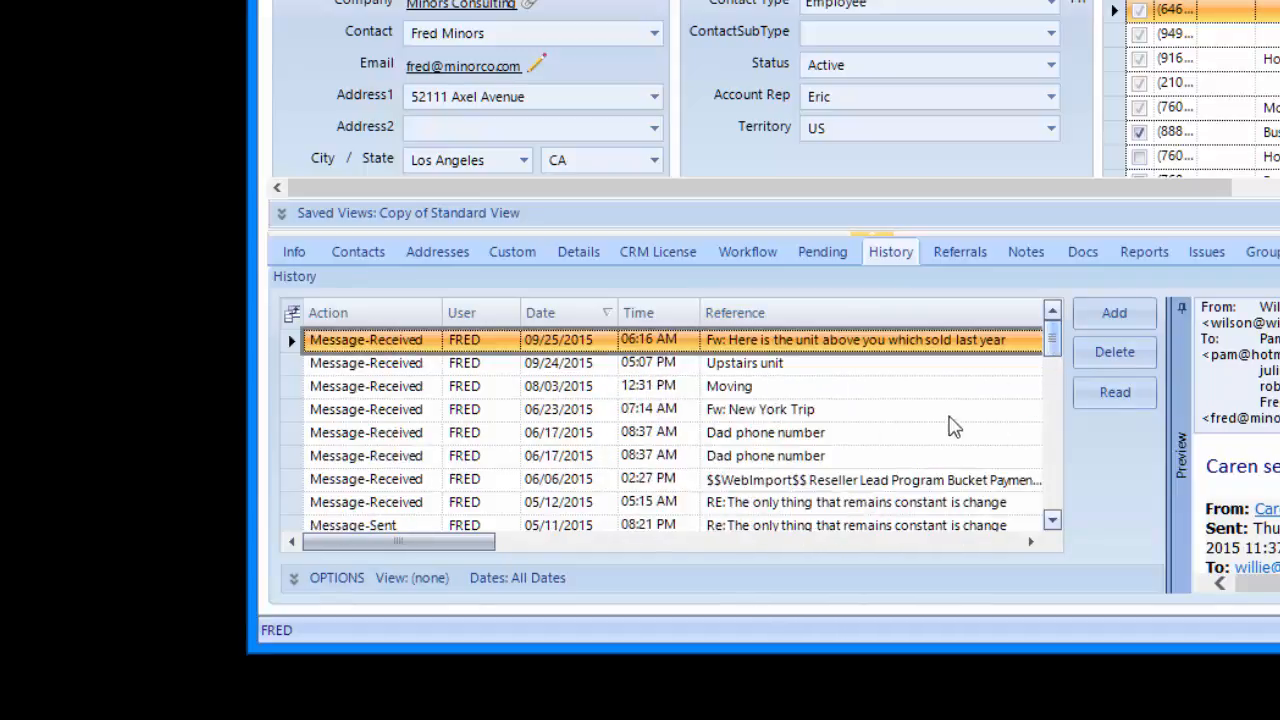
Filter the contact history to Message-Received actions with reference containing 'trip'.
{"action": "left_click", "coordinate": [292, 576]}
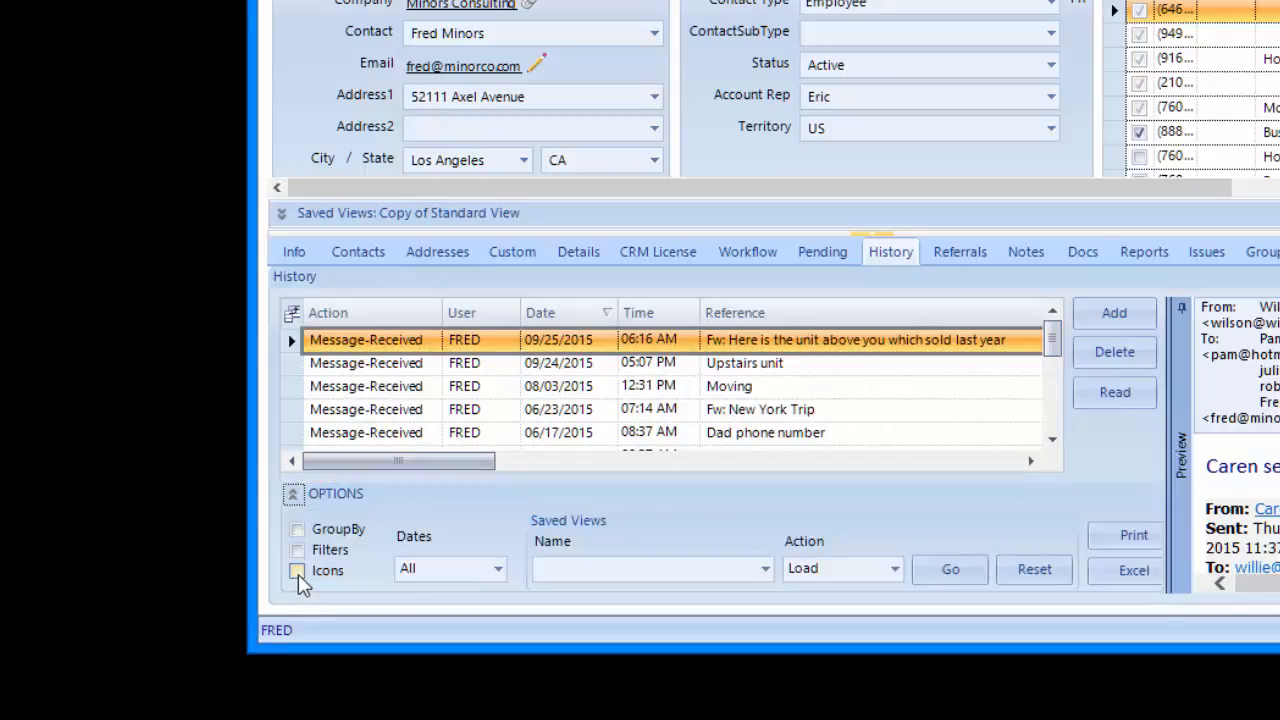
{"action": "left_click", "coordinate": [296, 550]}
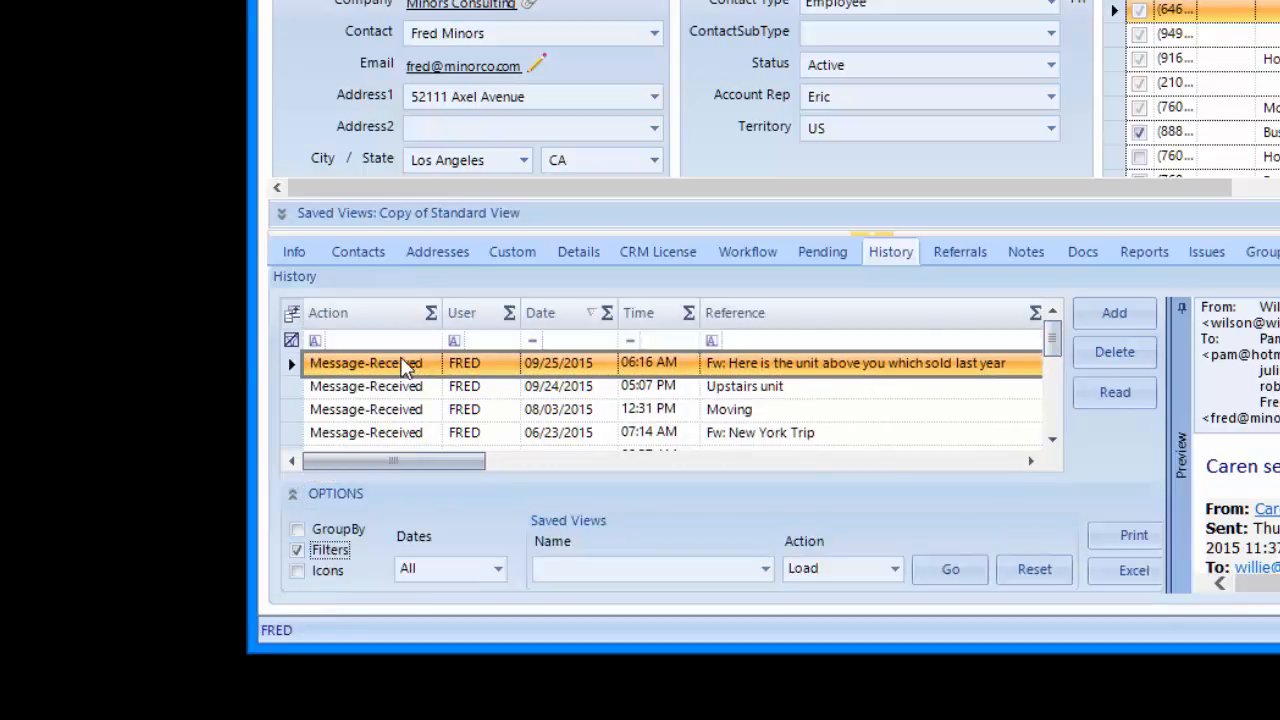
{"action": "left_click", "coordinate": [408, 340]}
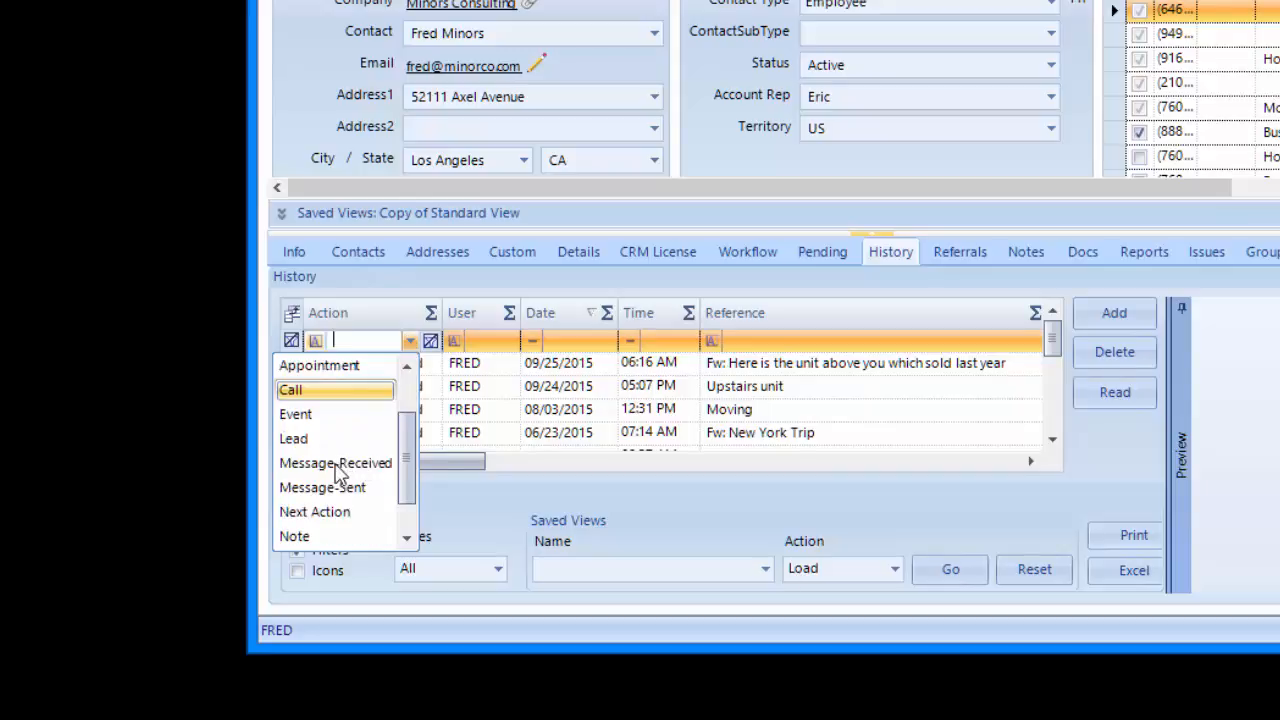
{"action": "left_click", "coordinate": [336, 462]}
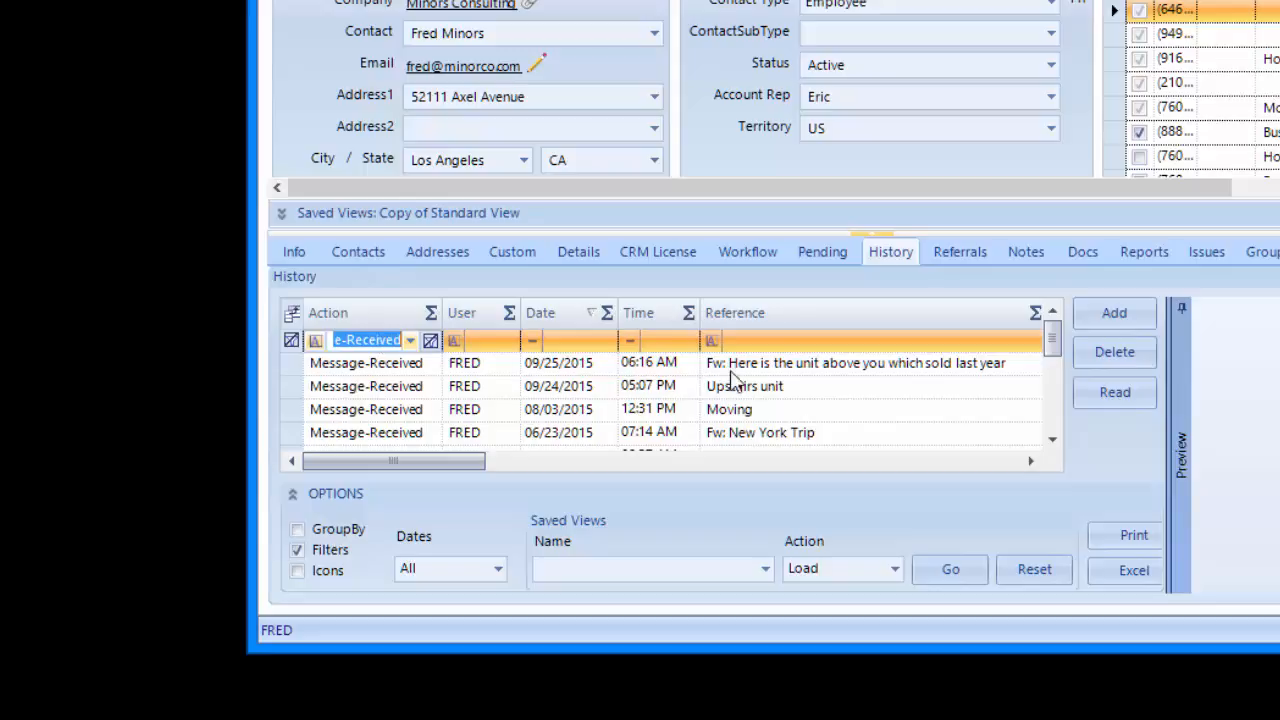
{"action": "type", "text": "t"}
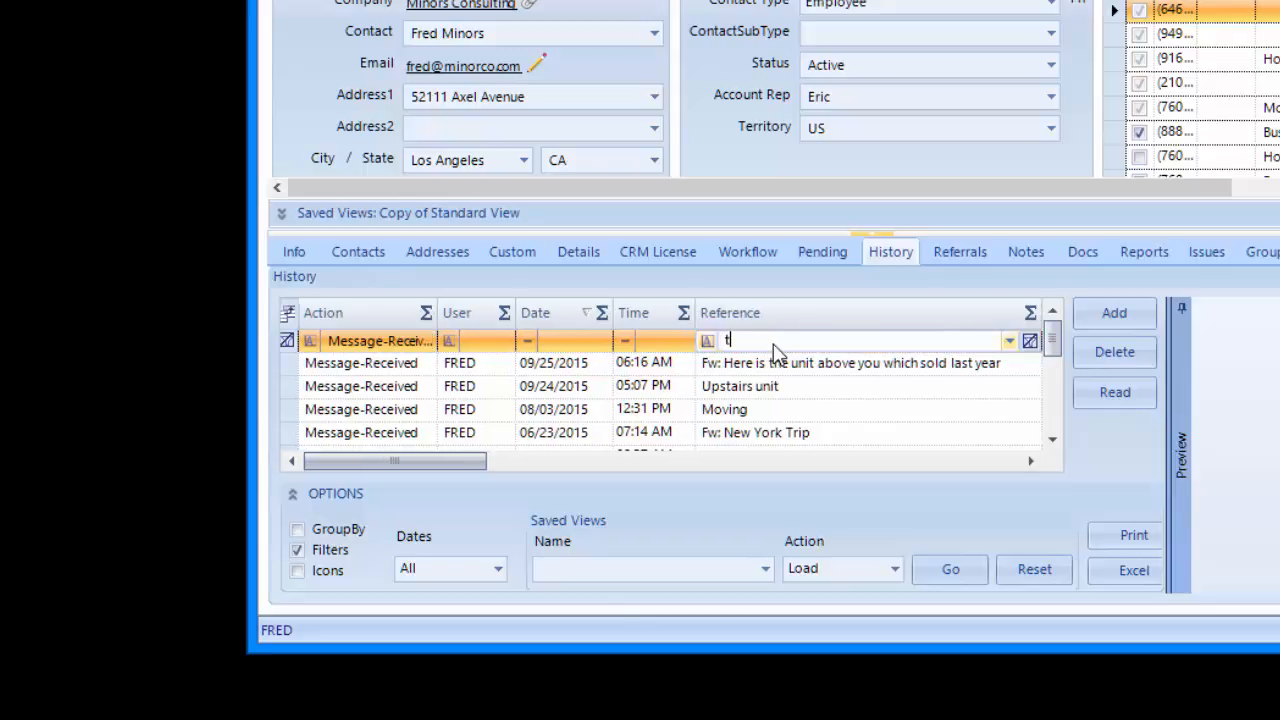
{"action": "type", "text": "rip"}
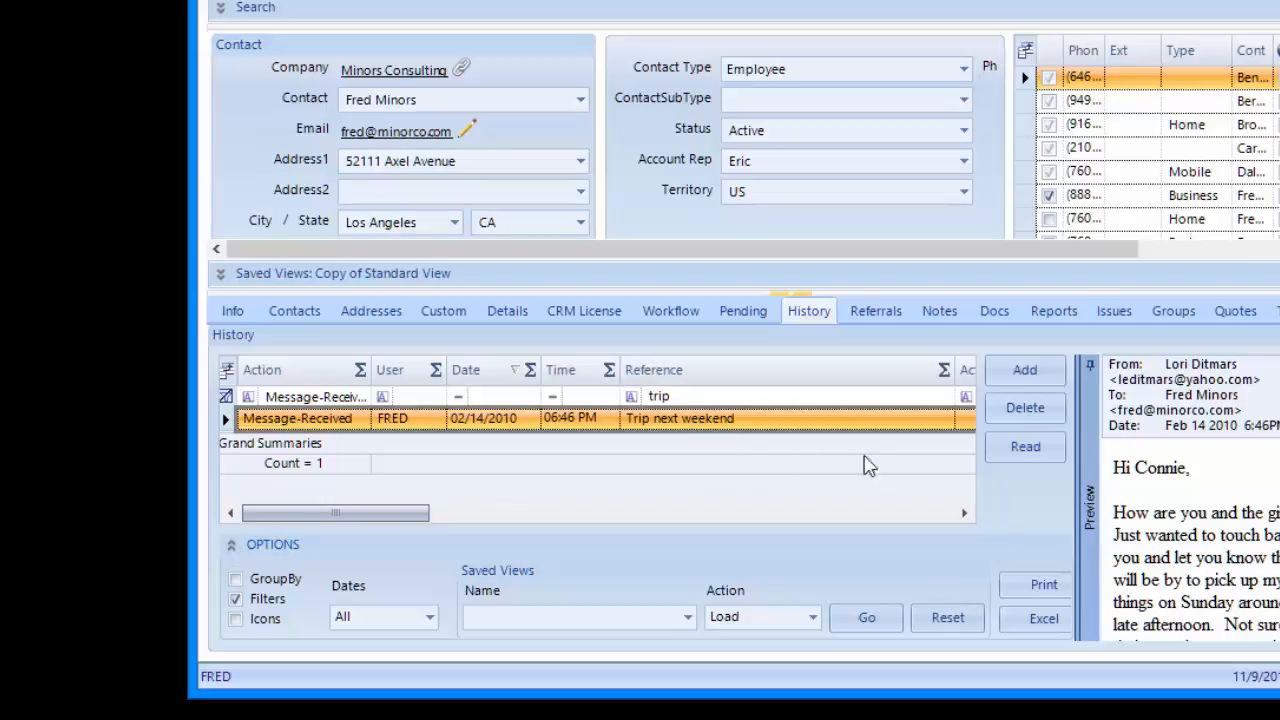
{"action": "mouse_move", "coordinate": [1036, 490]}
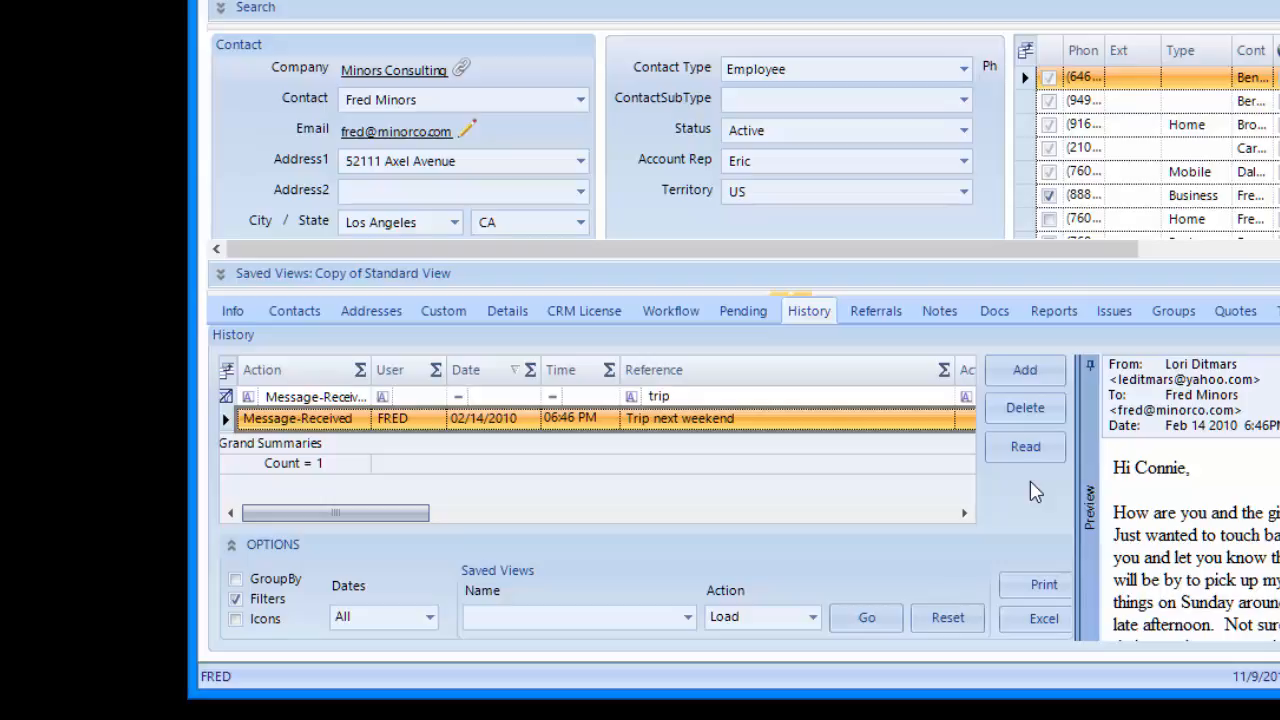
{"action": "mouse_move", "coordinate": [912, 500]}
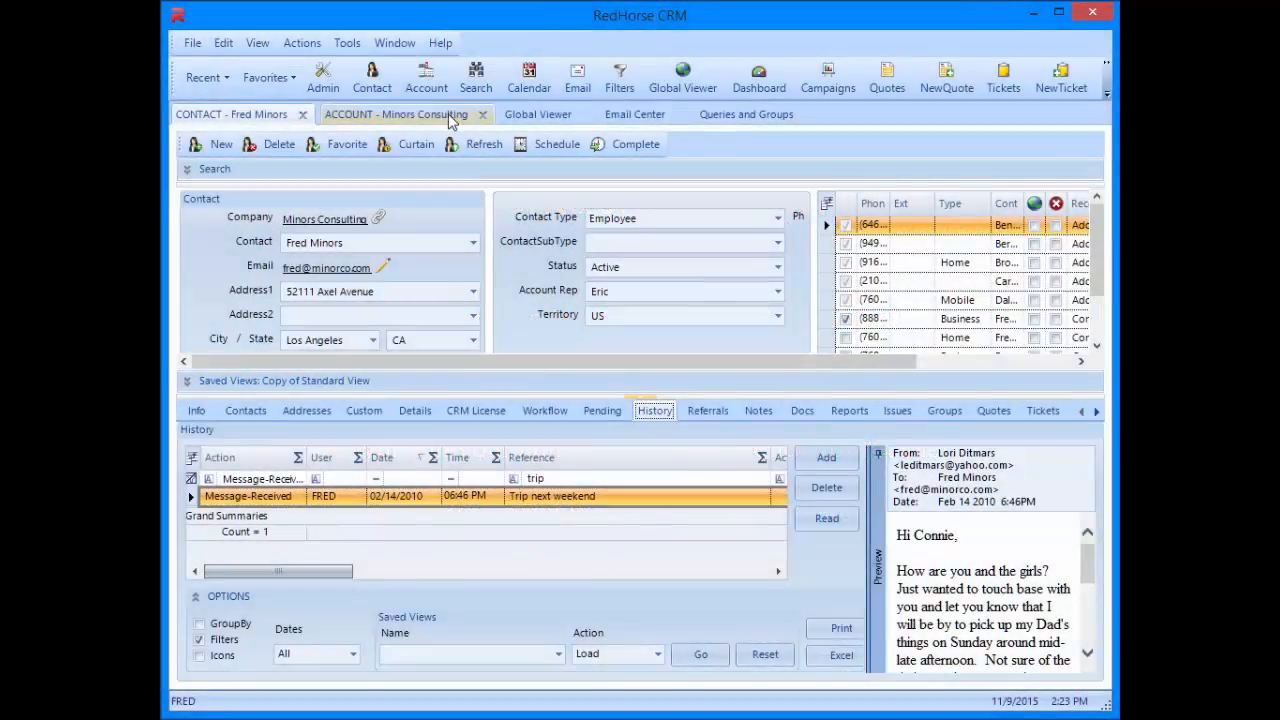
Show the Minors Consulting account record with its History of sent messages.
{"action": "left_click", "coordinate": [396, 114]}
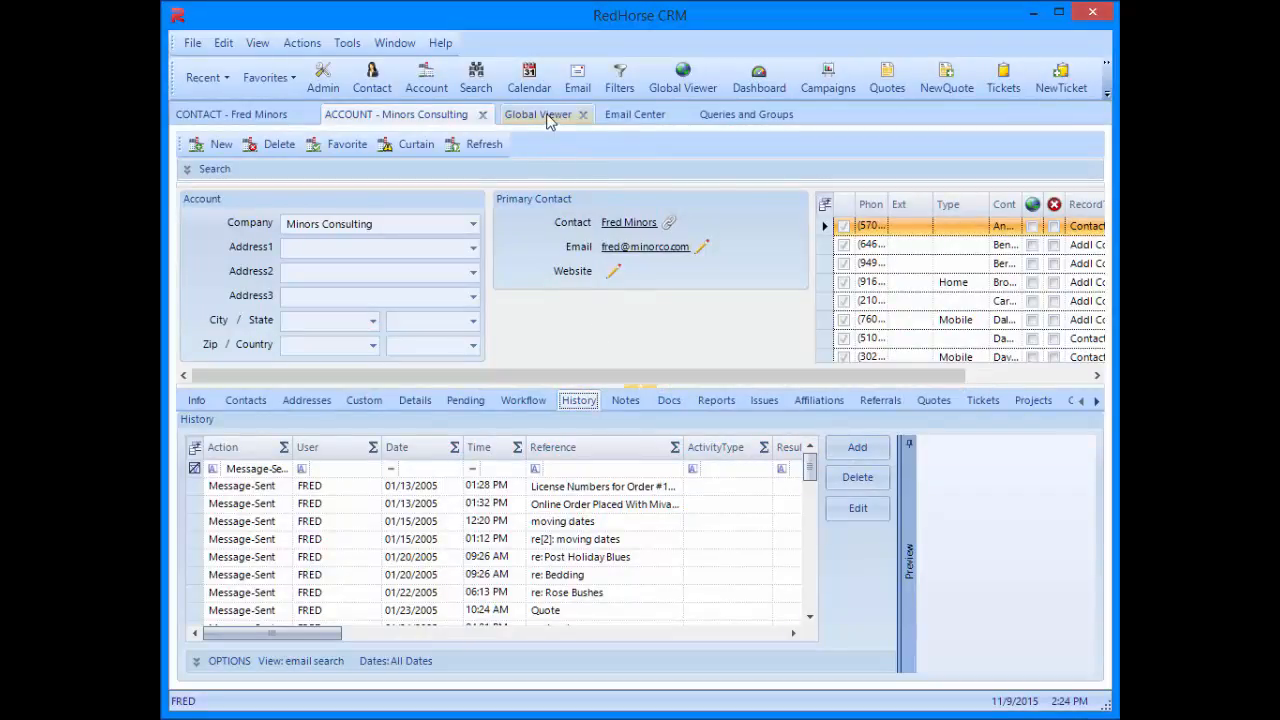
Show Global Viewer history filtered to messages referencing 'trip' dated 2012–2015.
{"action": "left_click", "coordinate": [538, 114]}
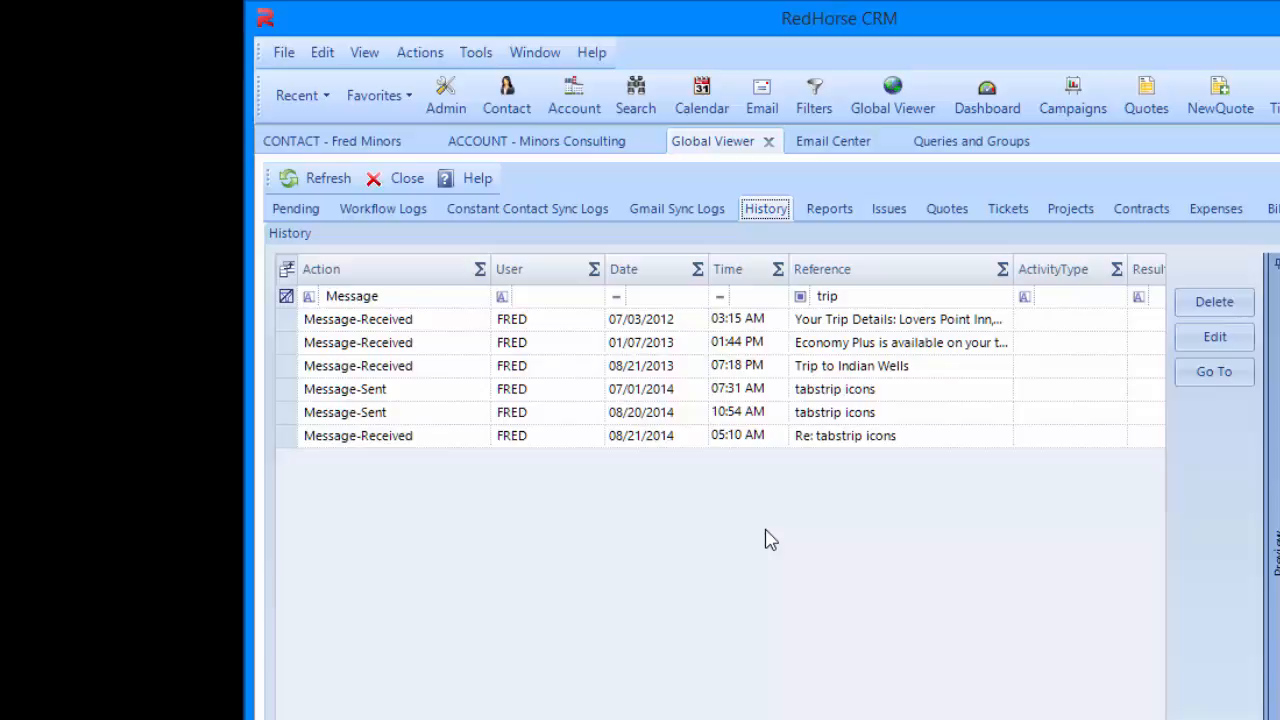
{"action": "mouse_move", "coordinate": [640, 480]}
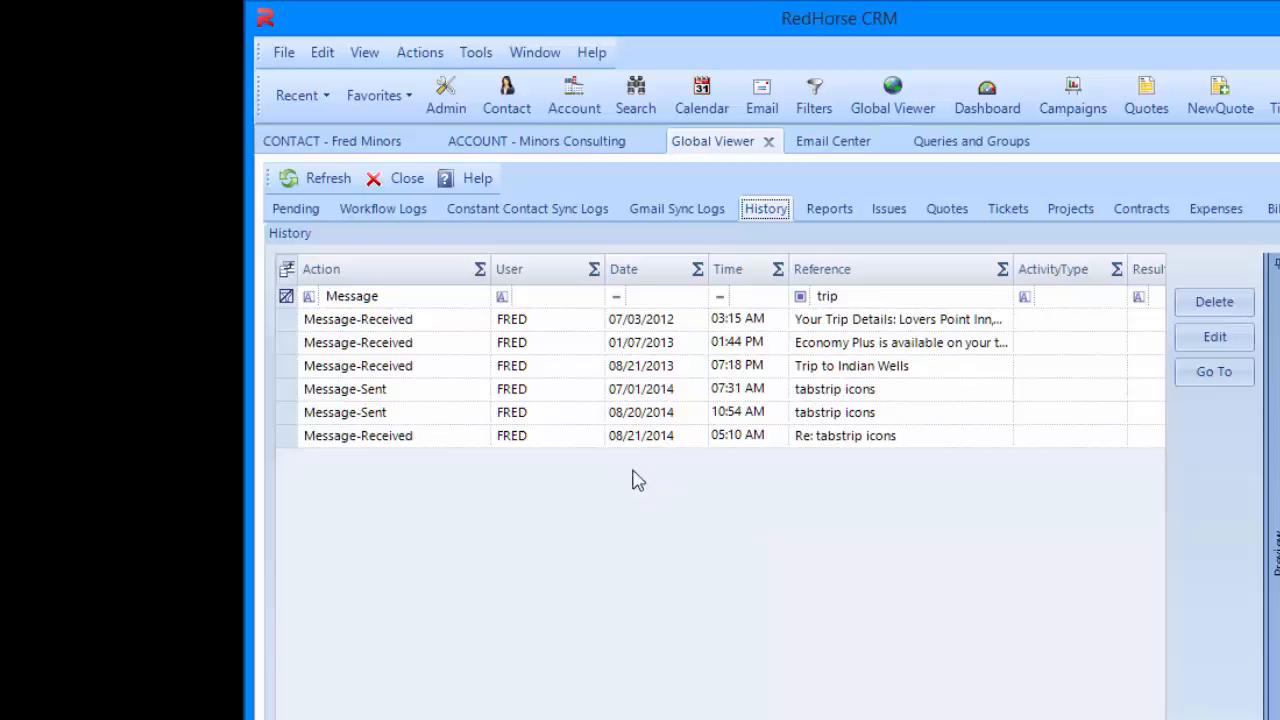
{"action": "left_click", "coordinate": [390, 296]}
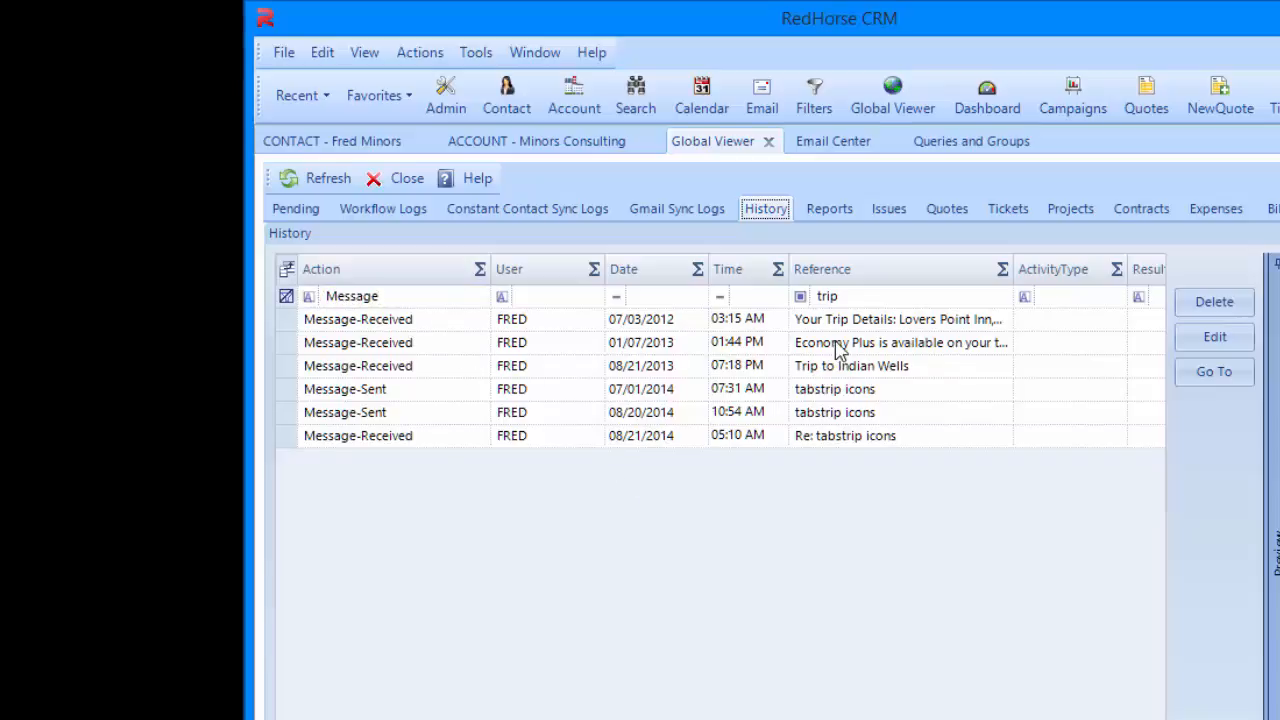
{"action": "mouse_move", "coordinate": [862, 510]}
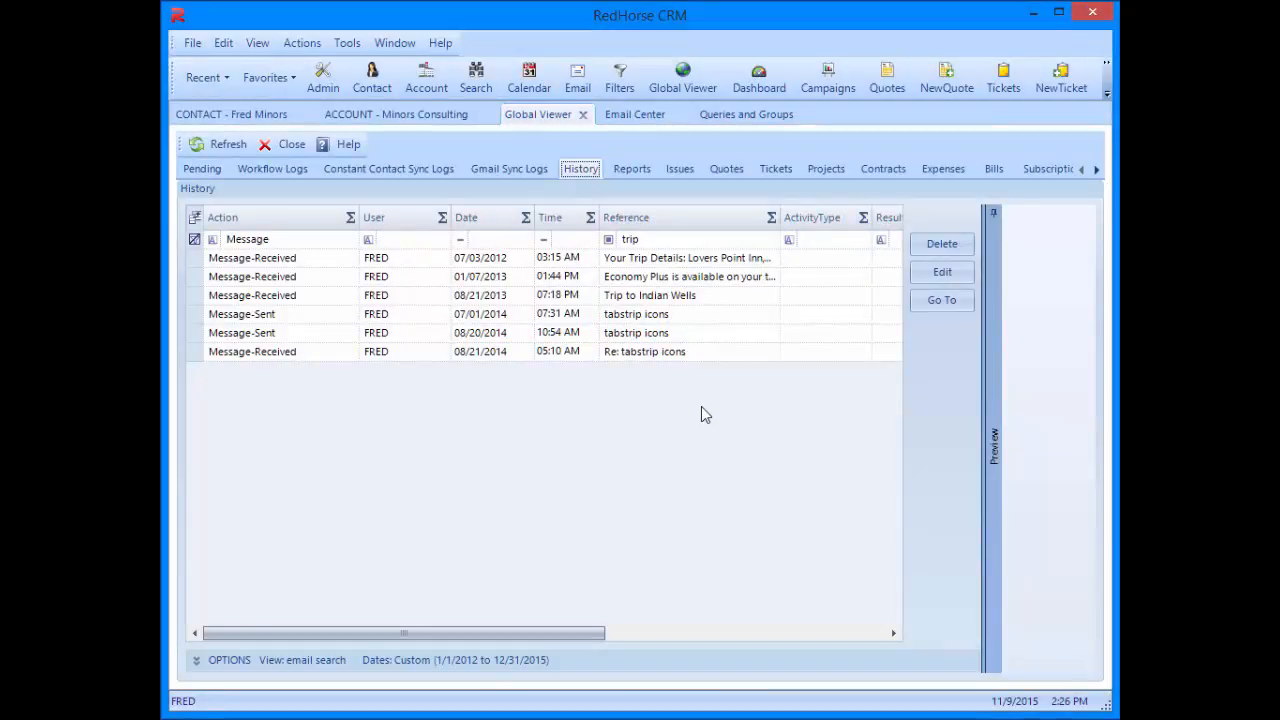
{"action": "mouse_move", "coordinate": [700, 408]}
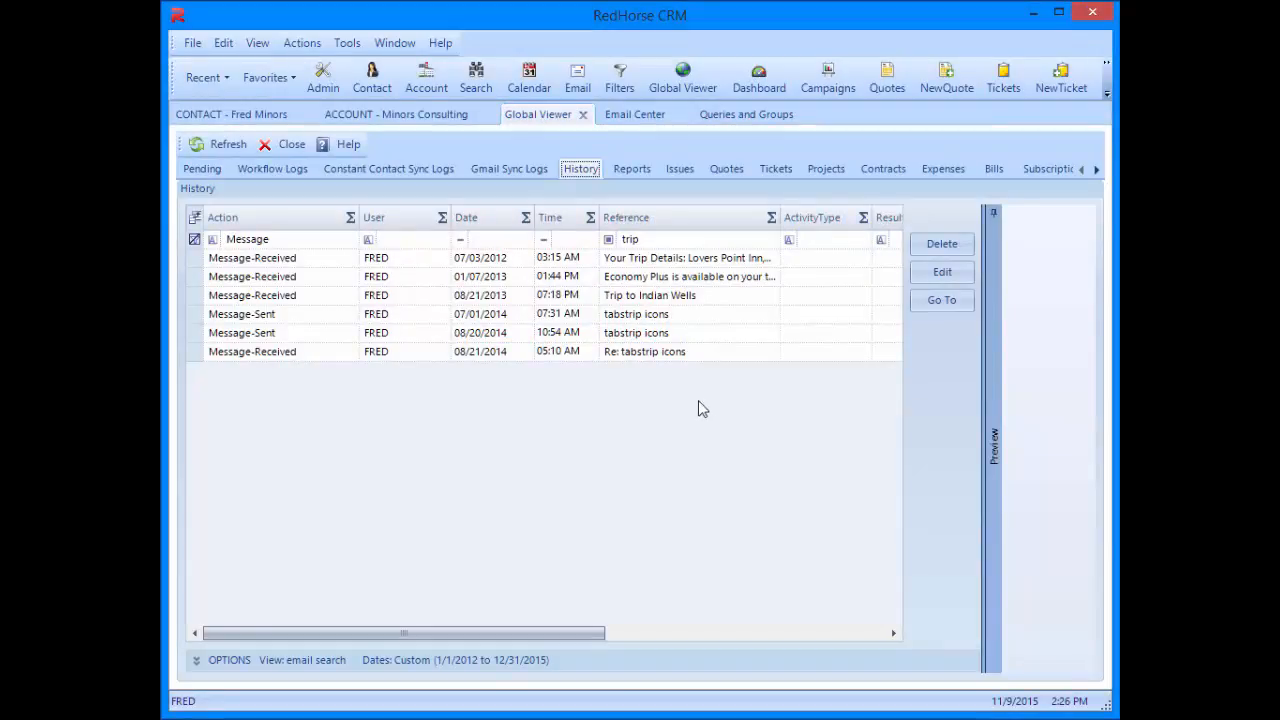
In the Email Center search, add a condition testing Rectype equal to 'r'.
{"action": "left_click", "coordinate": [634, 112]}
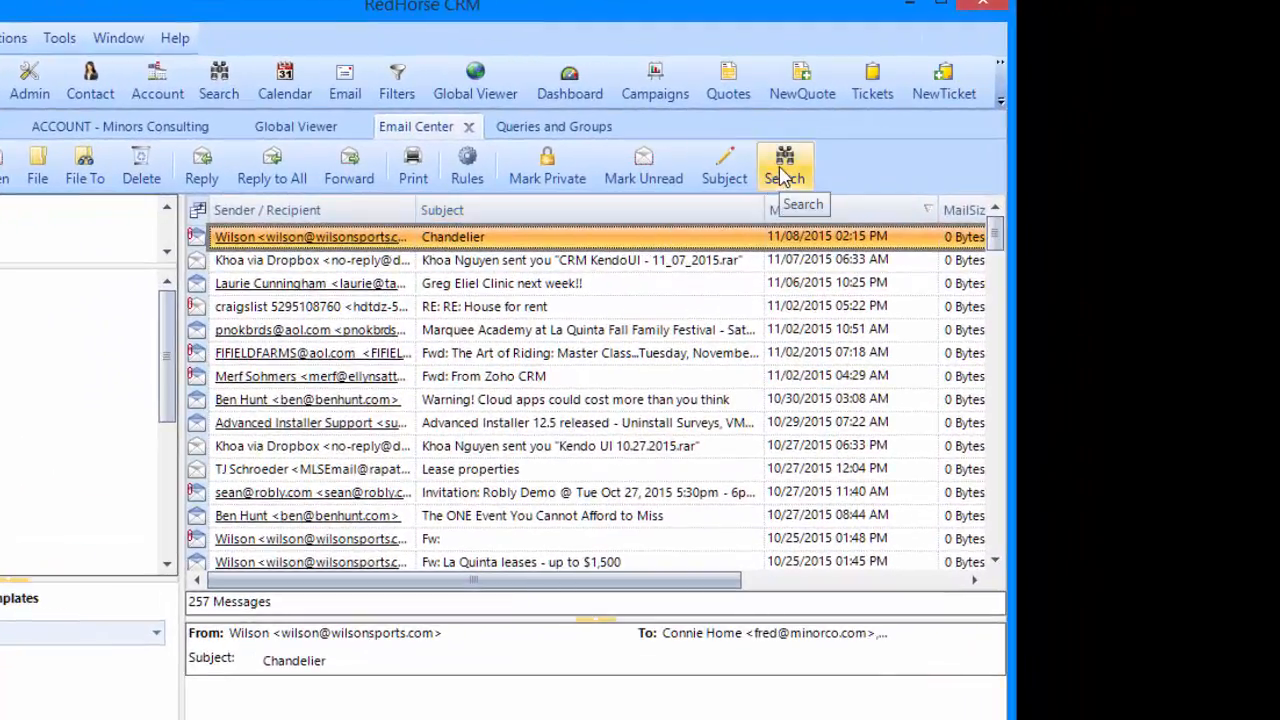
{"action": "left_click", "coordinate": [784, 164]}
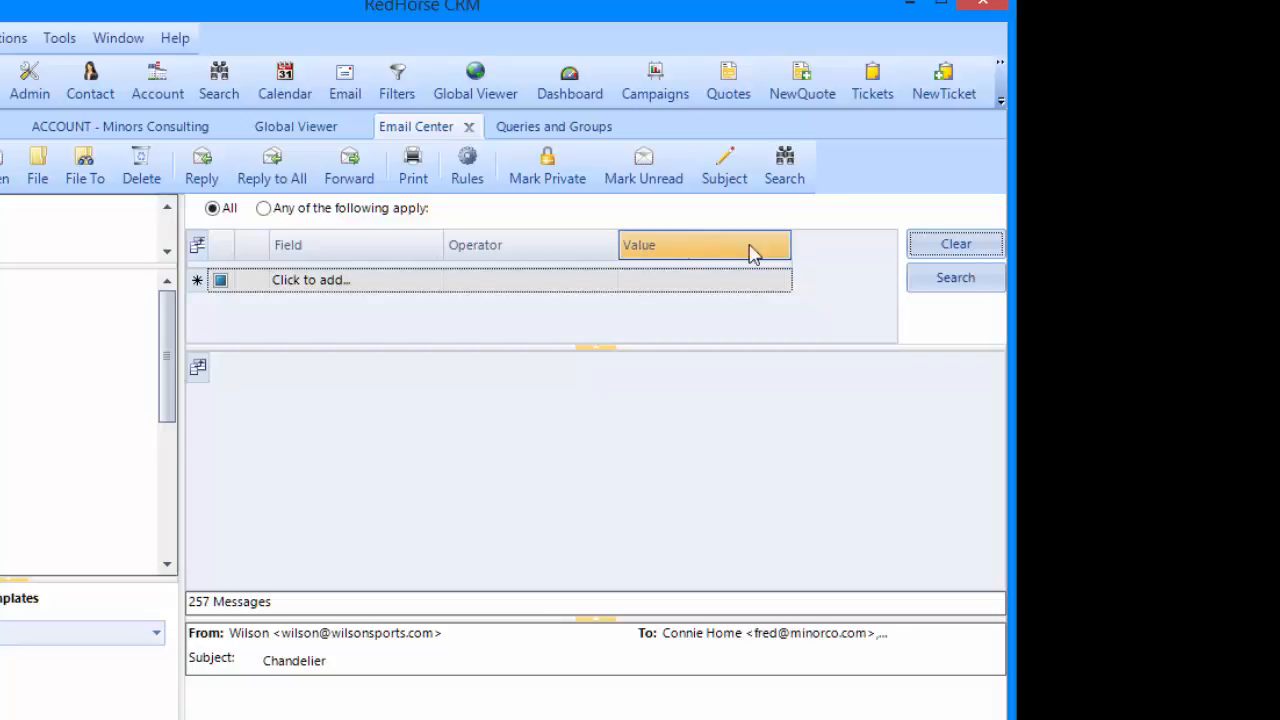
{"action": "left_click", "coordinate": [310, 280]}
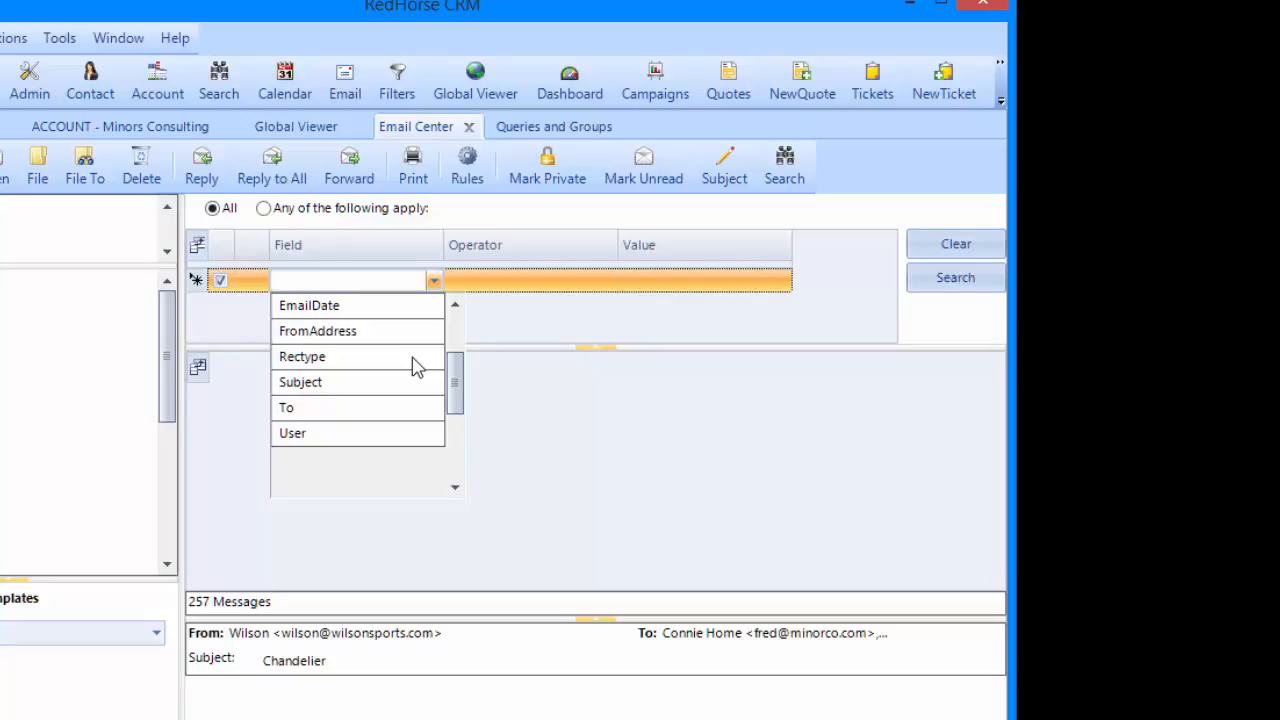
{"action": "left_click", "coordinate": [300, 356]}
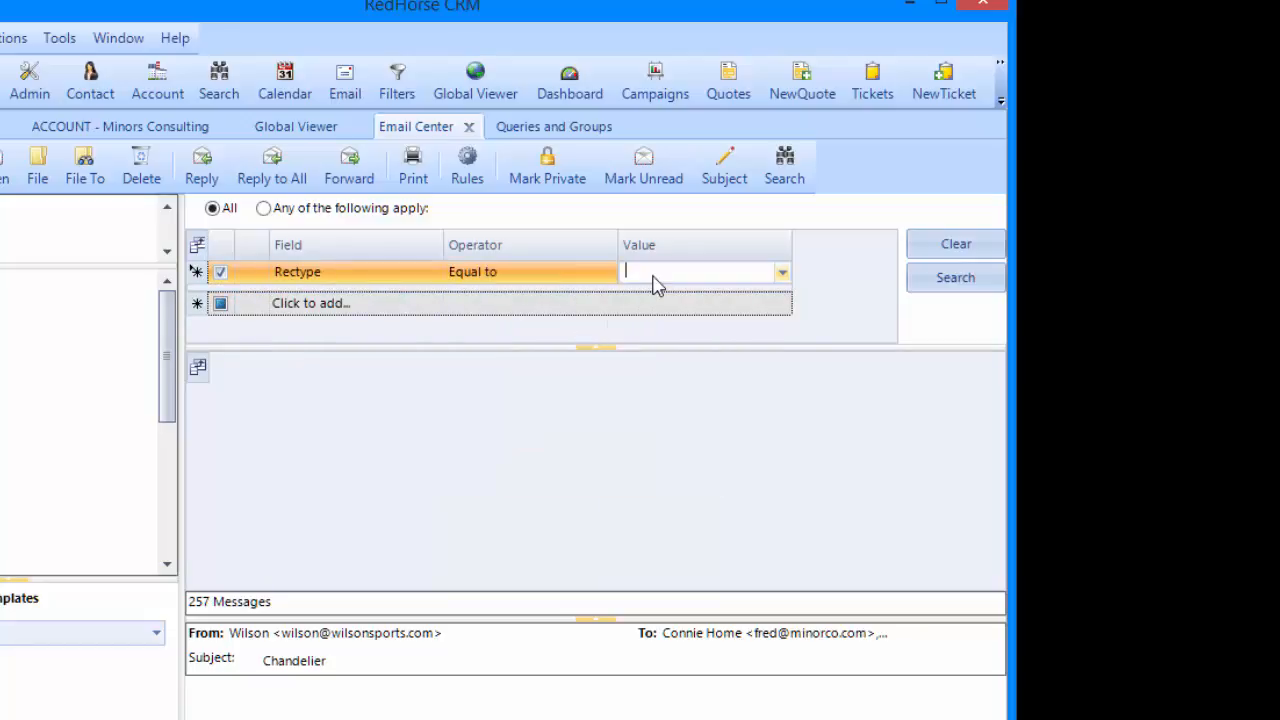
{"action": "type", "text": "r"}
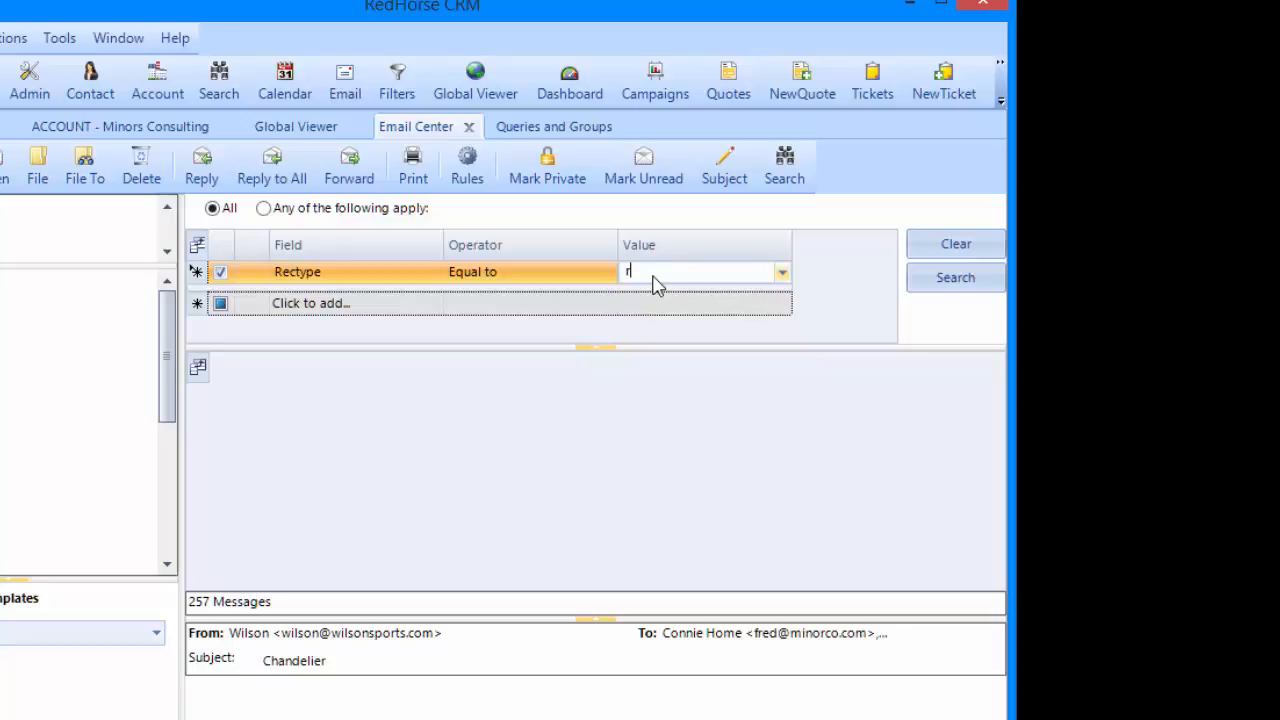
{"action": "mouse_move", "coordinate": [438, 304]}
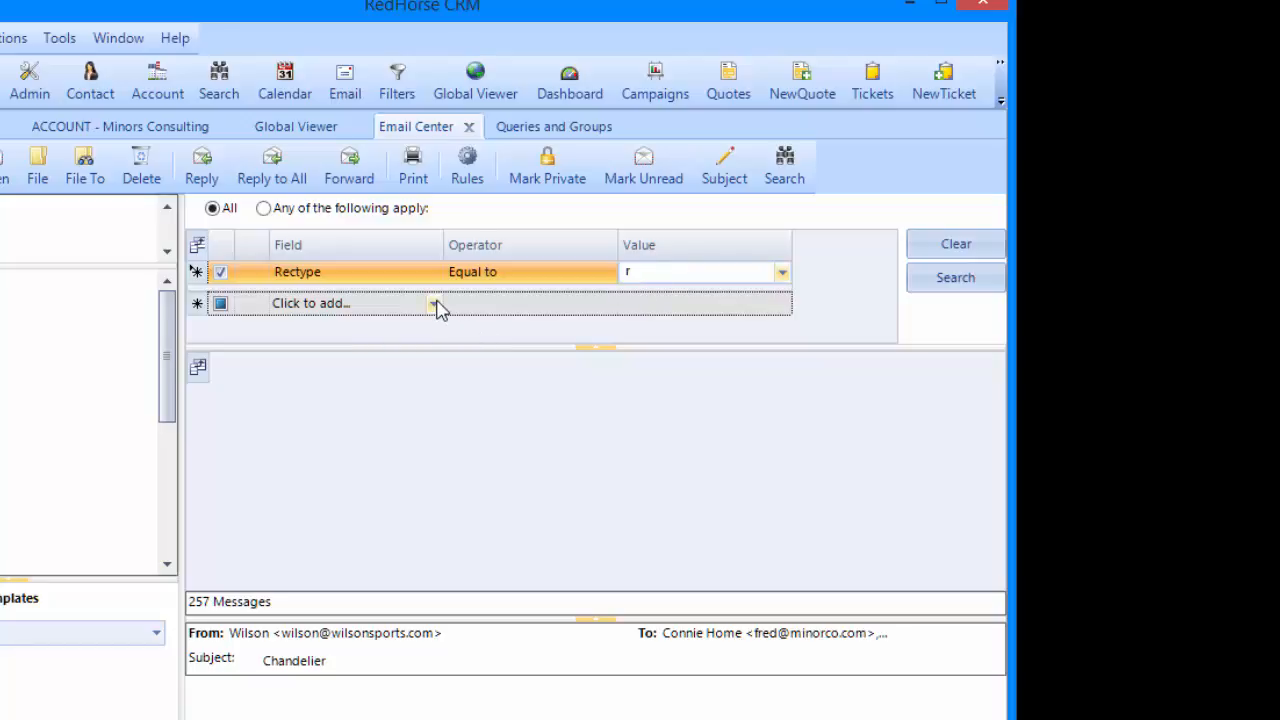
Add a Subject Contains 'trip' condition and run the search, returning 17 messages.
{"action": "left_click", "coordinate": [434, 304]}
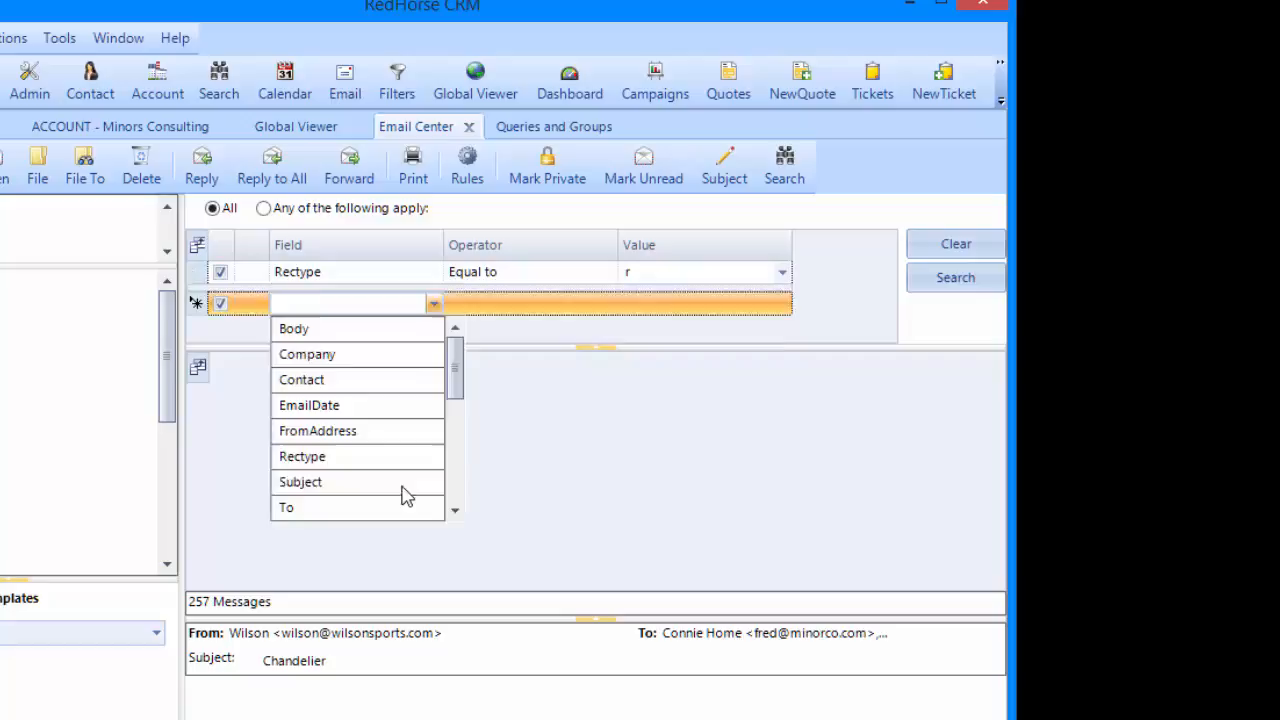
{"action": "left_click", "coordinate": [300, 480]}
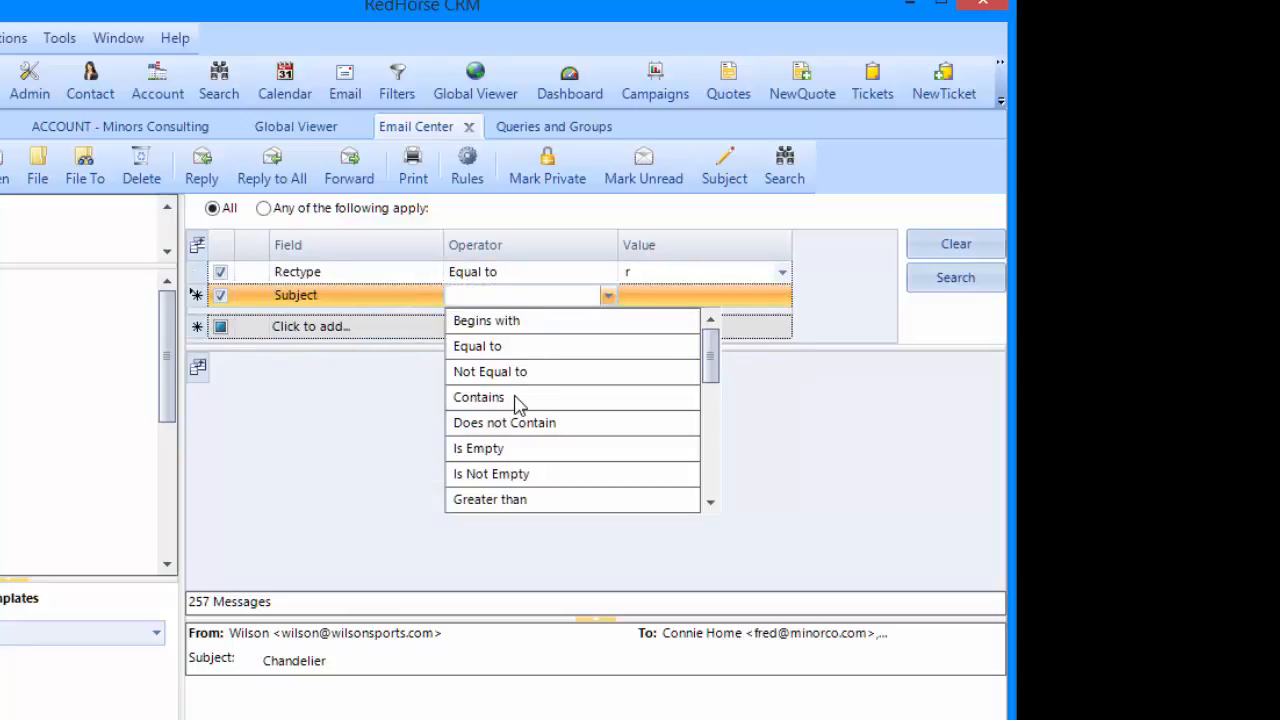
{"action": "left_click", "coordinate": [478, 396]}
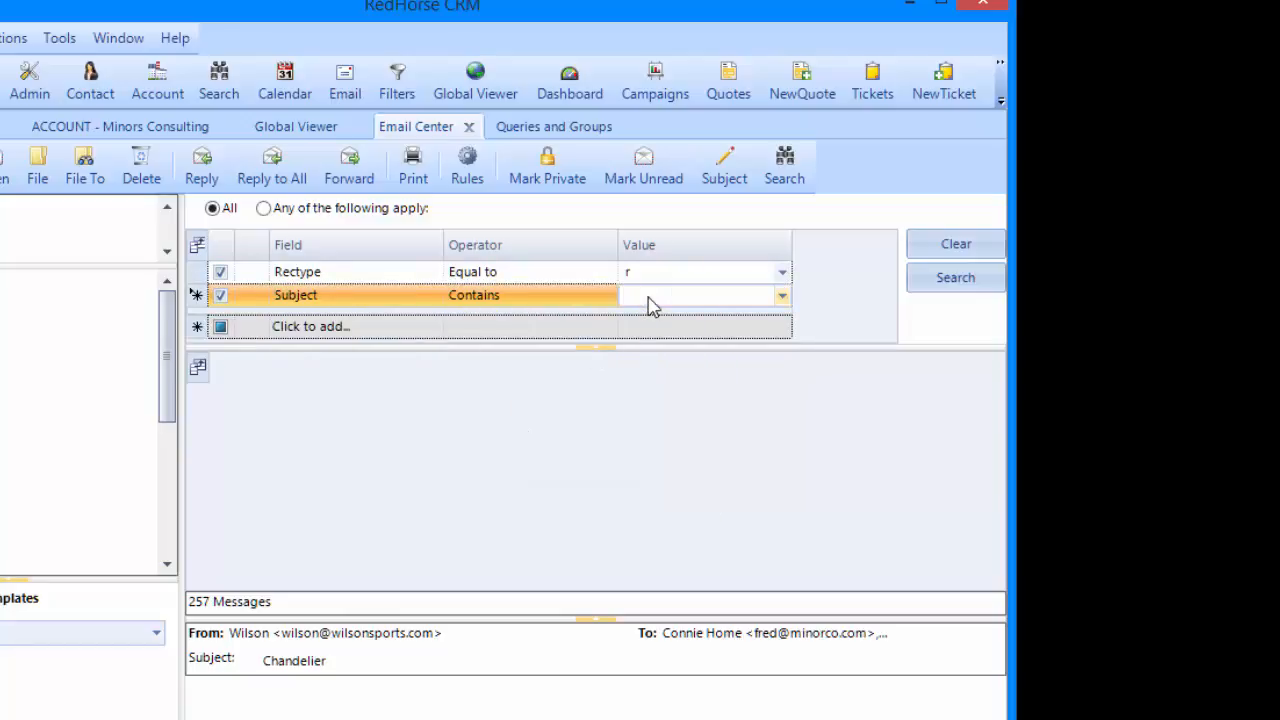
{"action": "type", "text": "trip"}
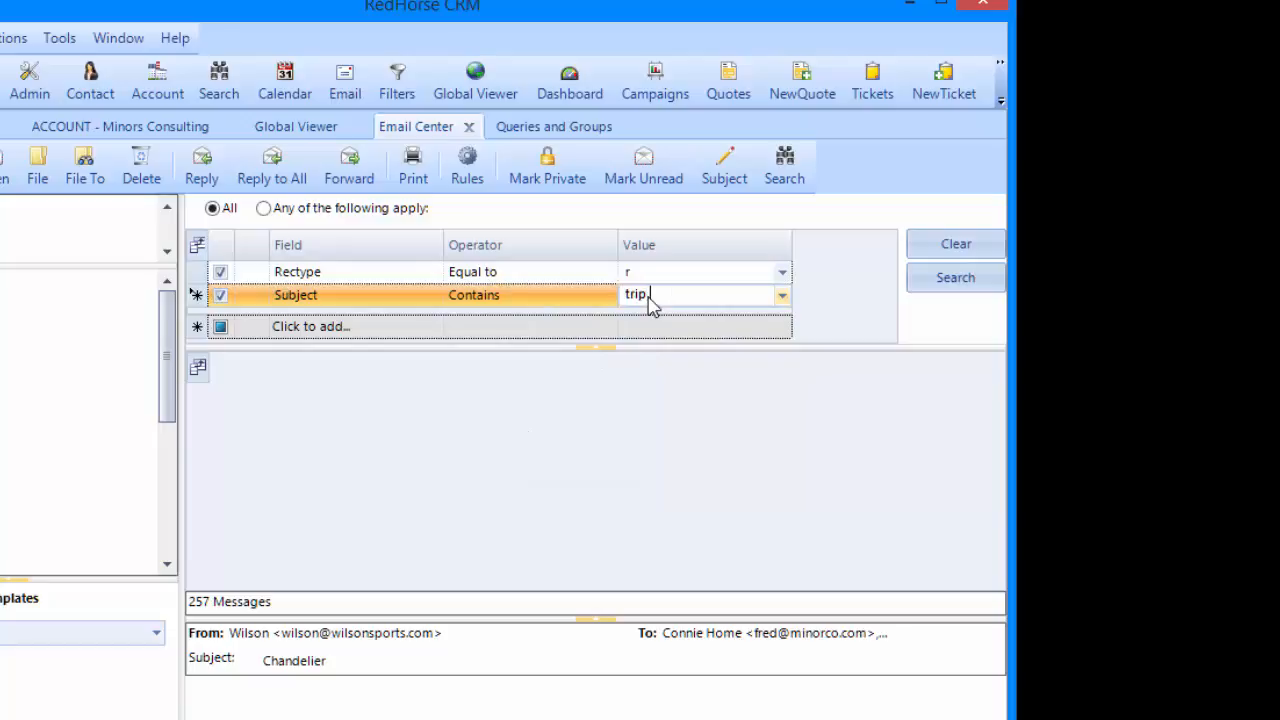
{"action": "left_click", "coordinate": [954, 276]}
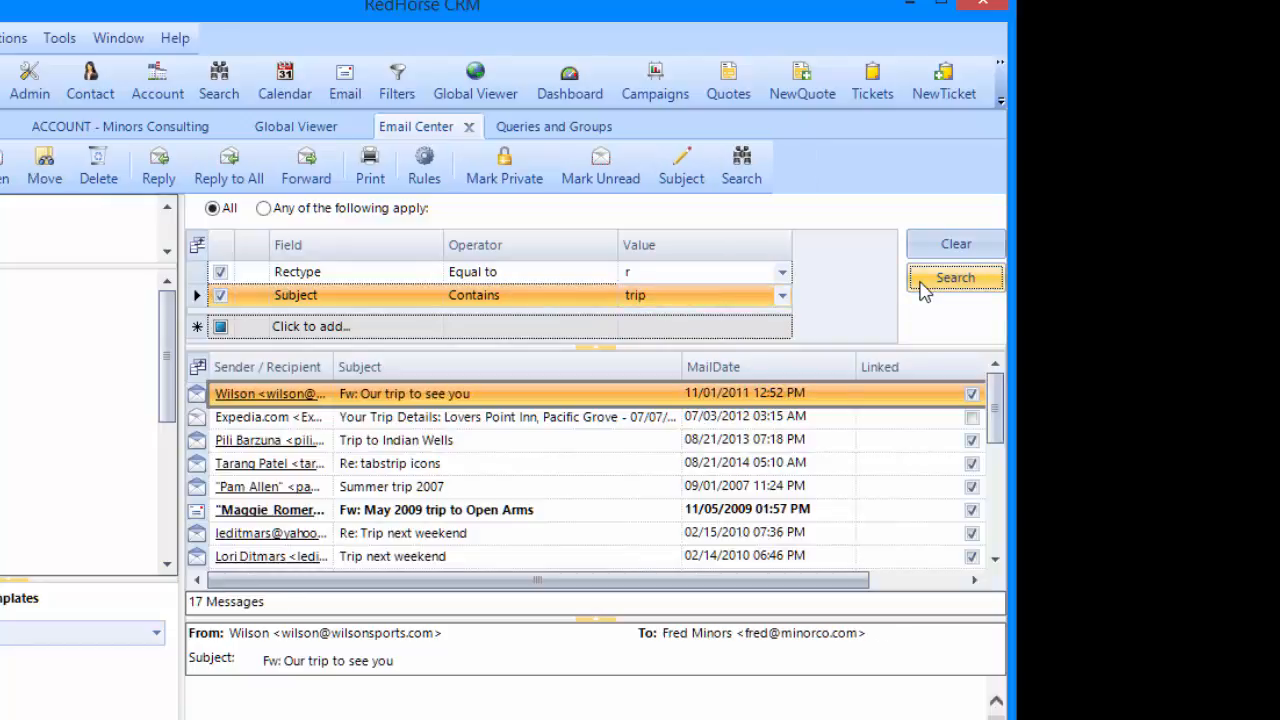
{"action": "left_click", "coordinate": [954, 276]}
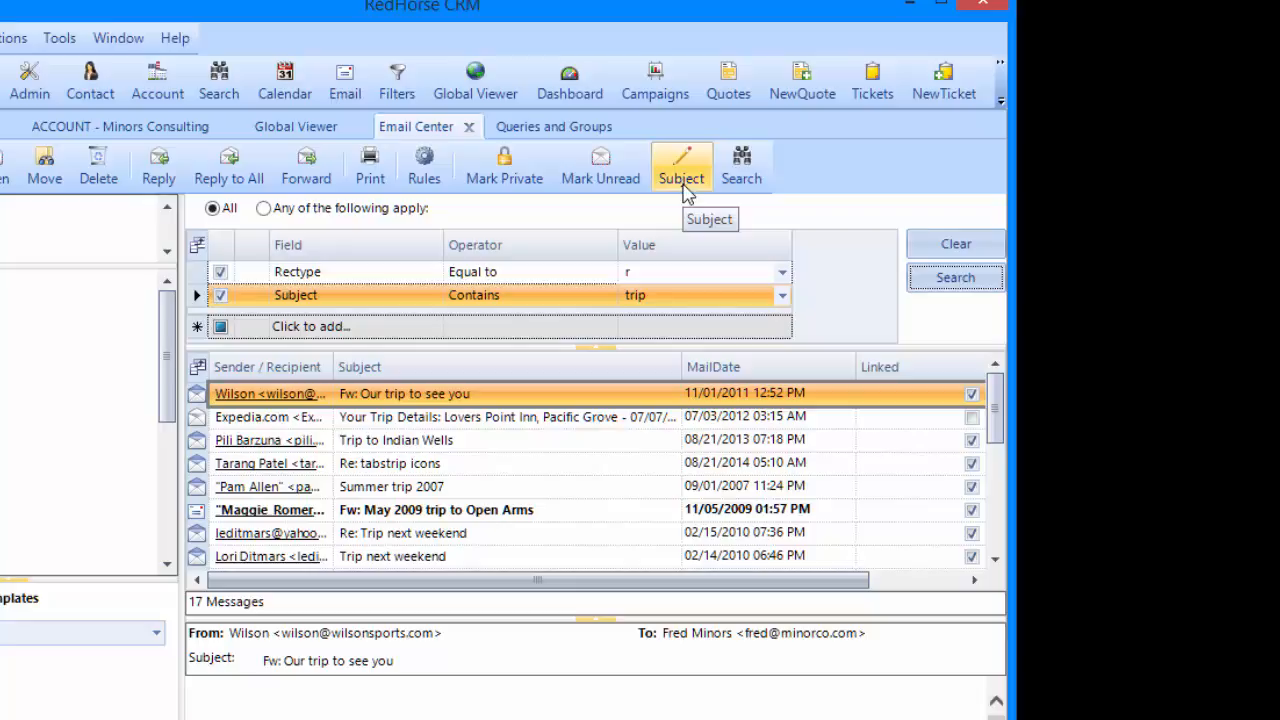
{"action": "mouse_move", "coordinate": [450, 468]}
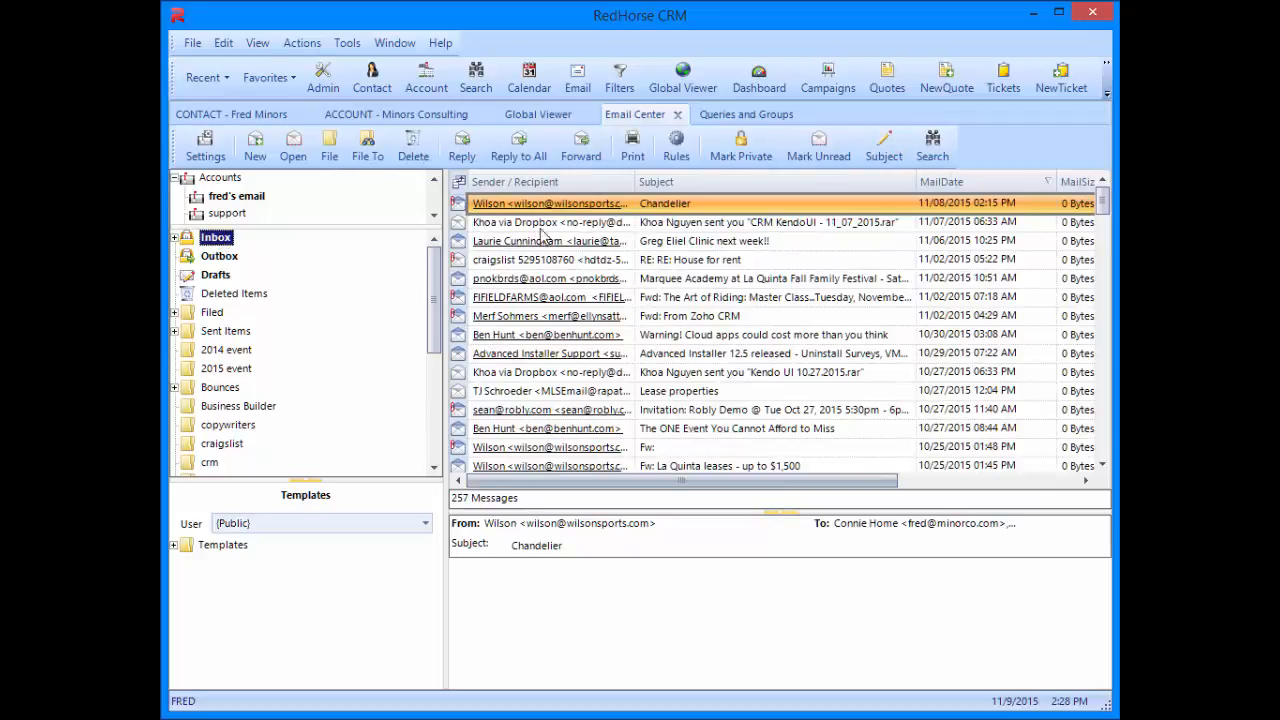
Show the Queries and Groups list of saved email-message filters.
{"action": "left_click", "coordinate": [932, 144]}
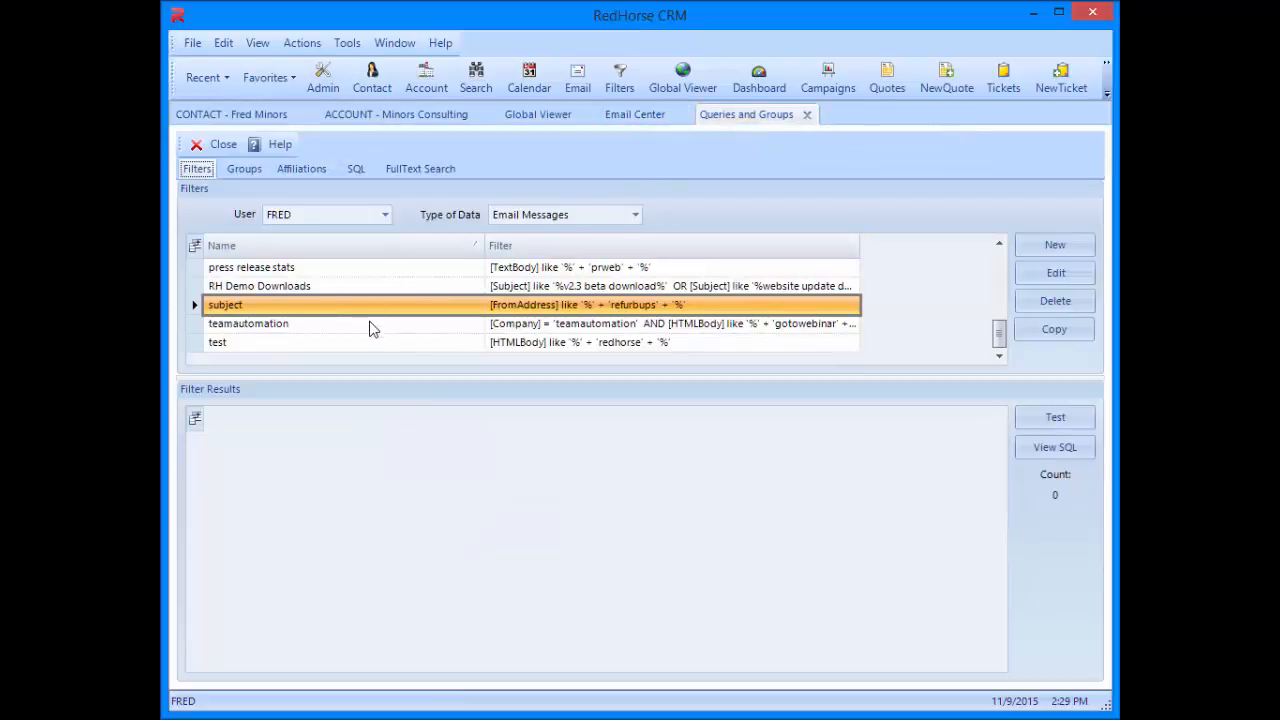
{"action": "mouse_move", "coordinate": [540, 356]}
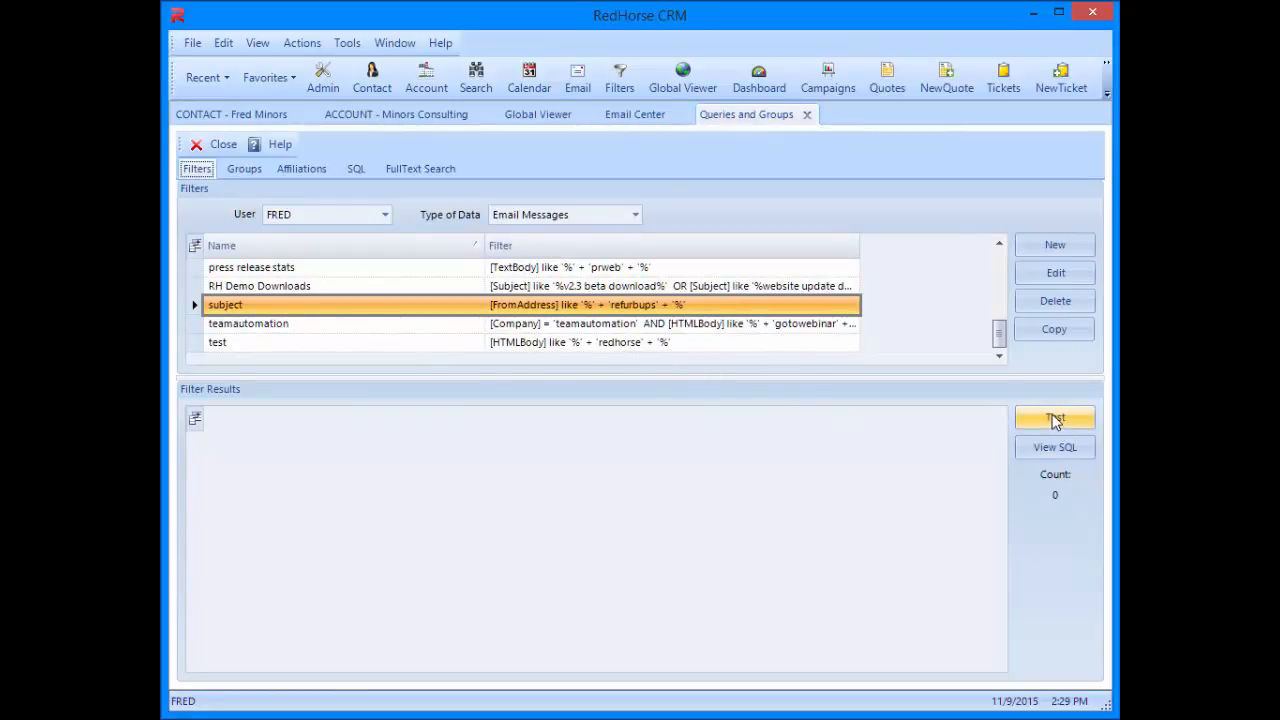
Test the saved 'subject' filter, returning 10 RefurbUPS order emails.
{"action": "left_click", "coordinate": [1054, 418]}
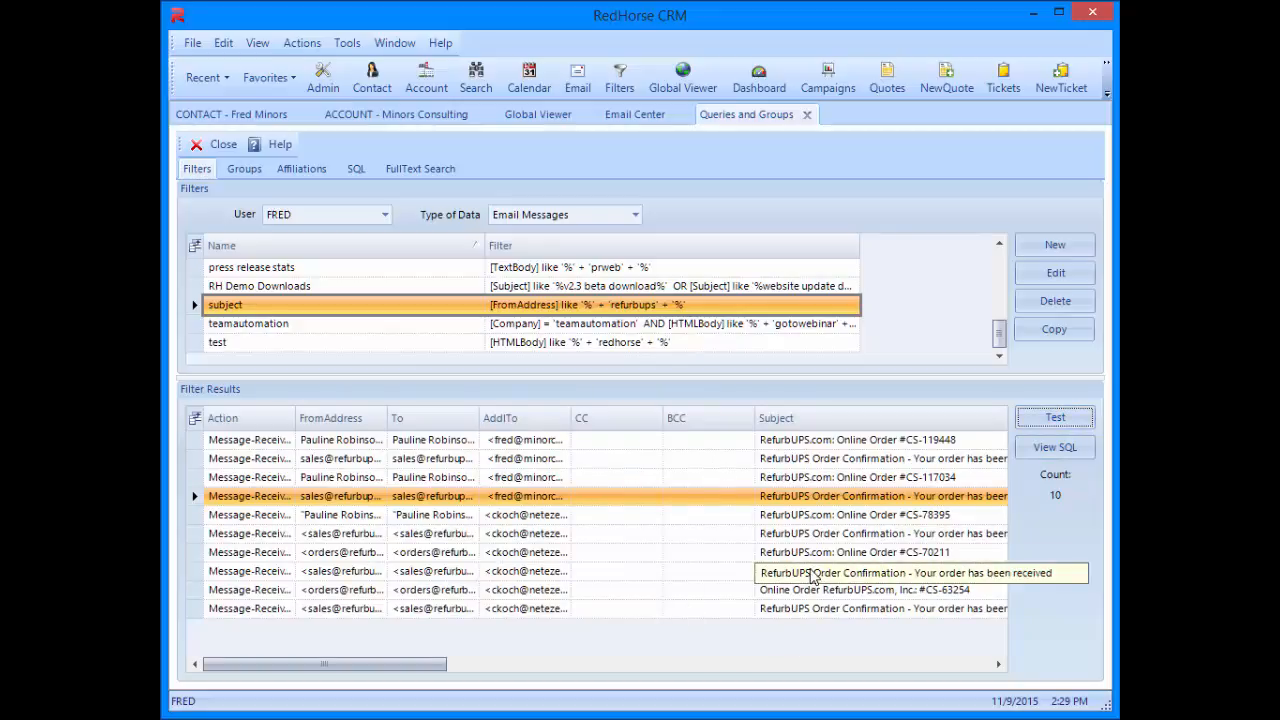
{"action": "mouse_move", "coordinate": [812, 576]}
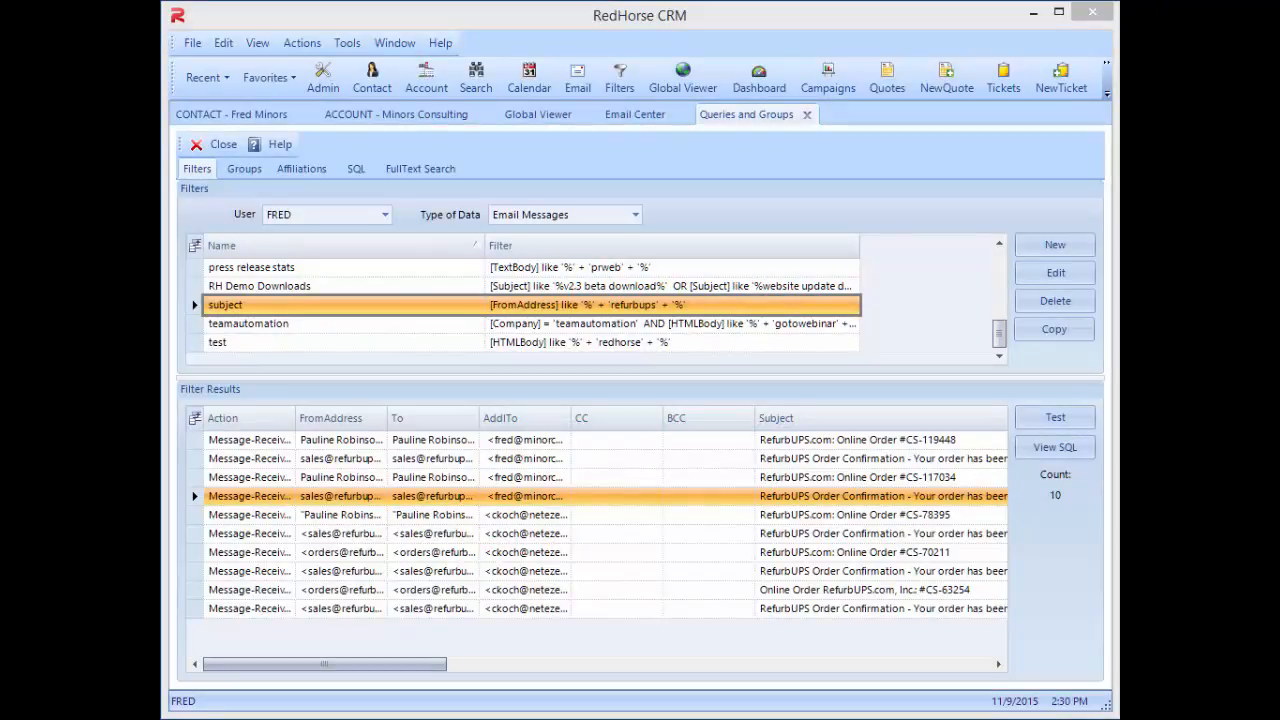
{"action": "mouse_move", "coordinate": [704, 656]}
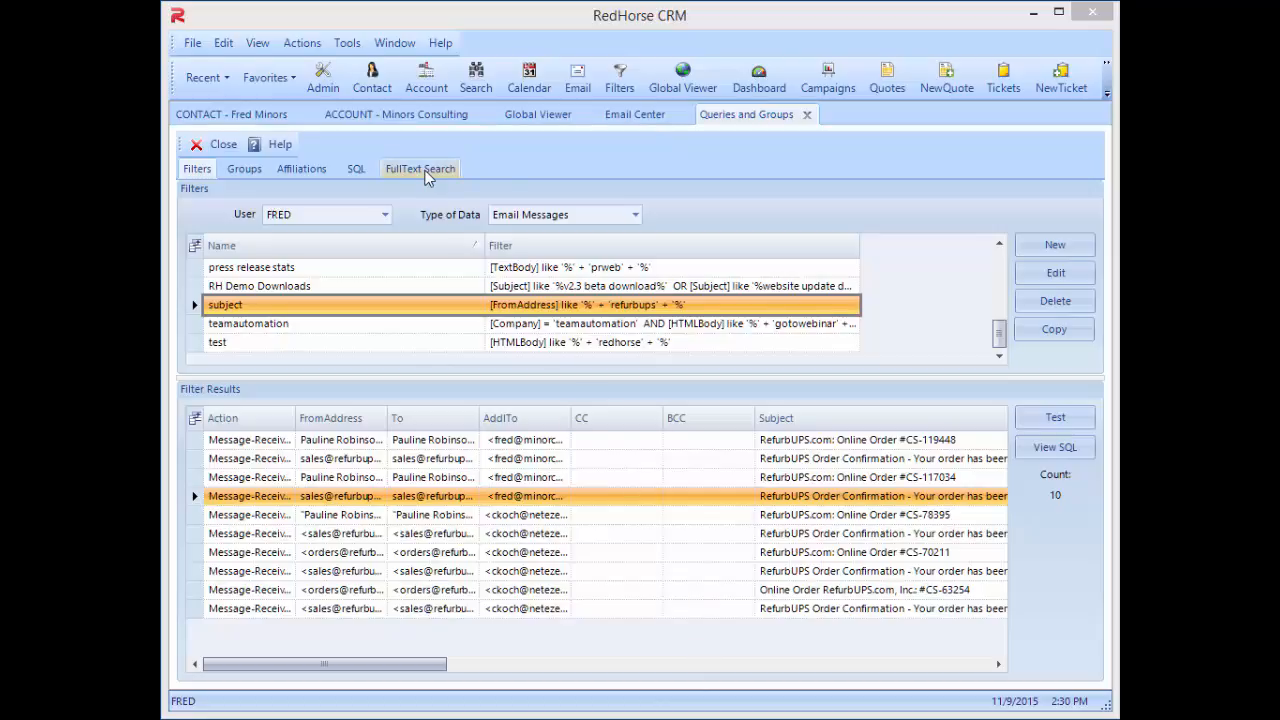
Show FullText Search with its record-type options expanded, ready for a search term.
{"action": "left_click", "coordinate": [420, 168]}
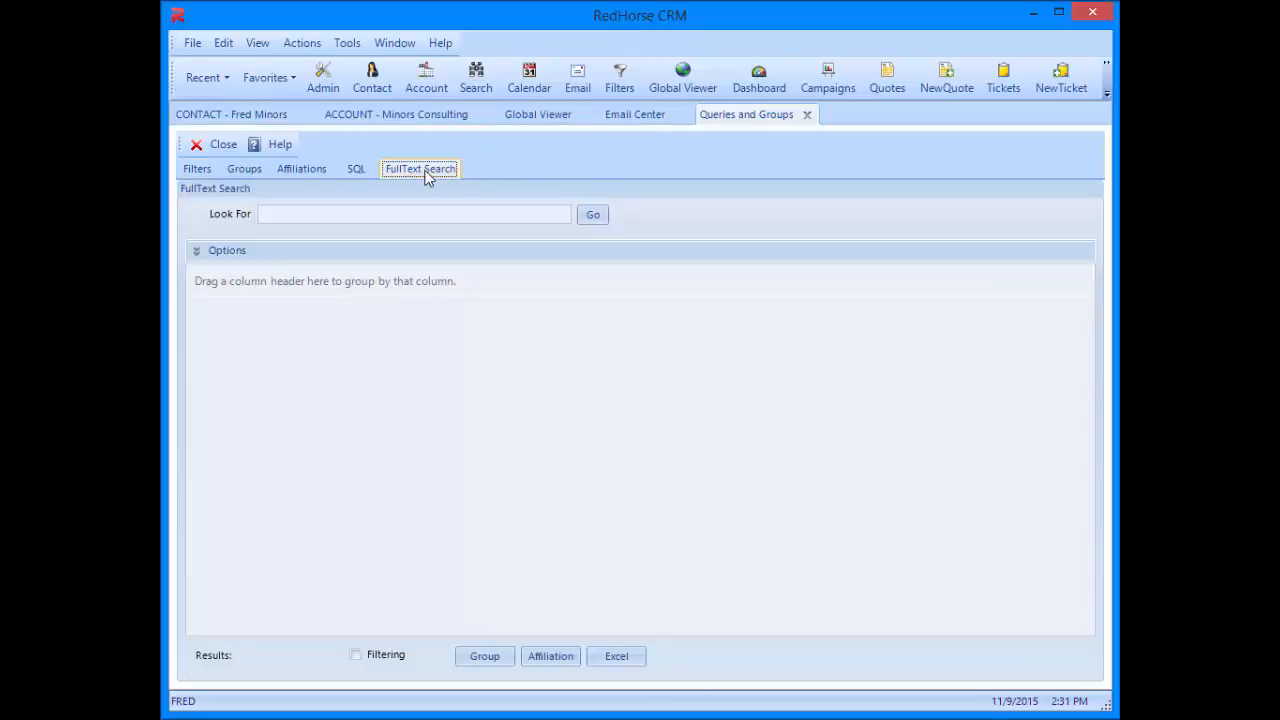
{"action": "mouse_move", "coordinate": [256, 248]}
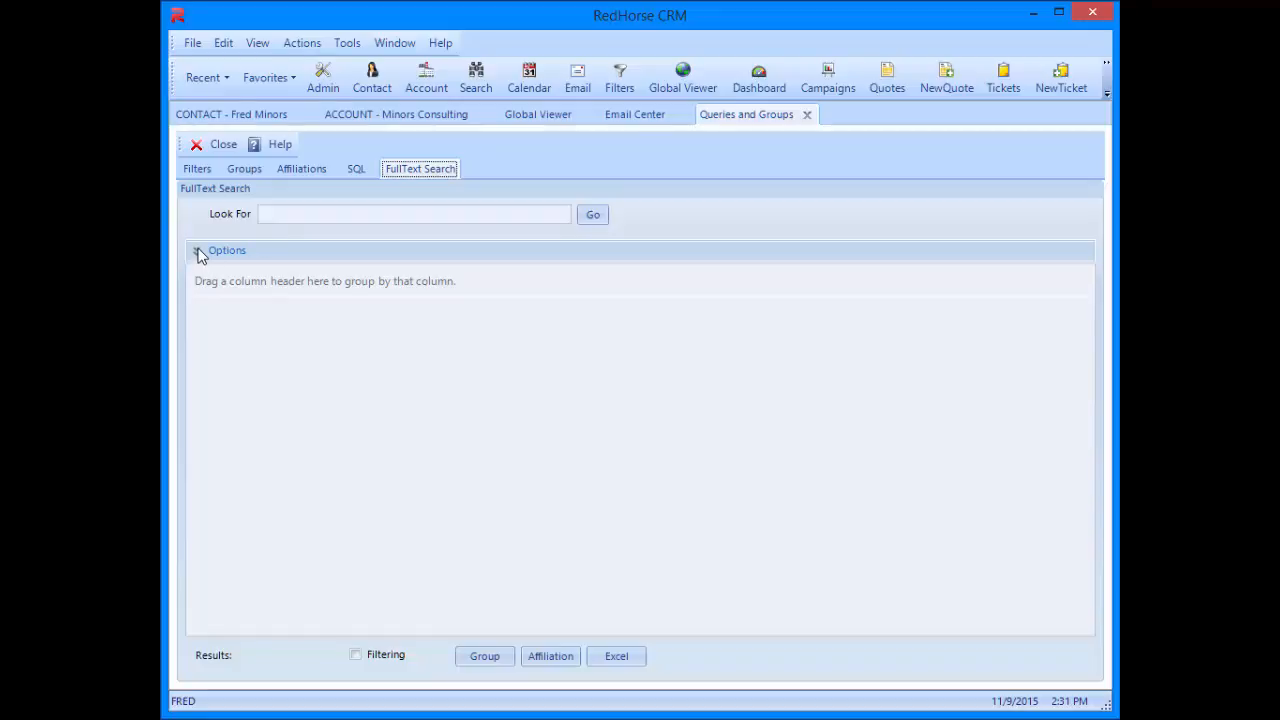
{"action": "left_click", "coordinate": [200, 248]}
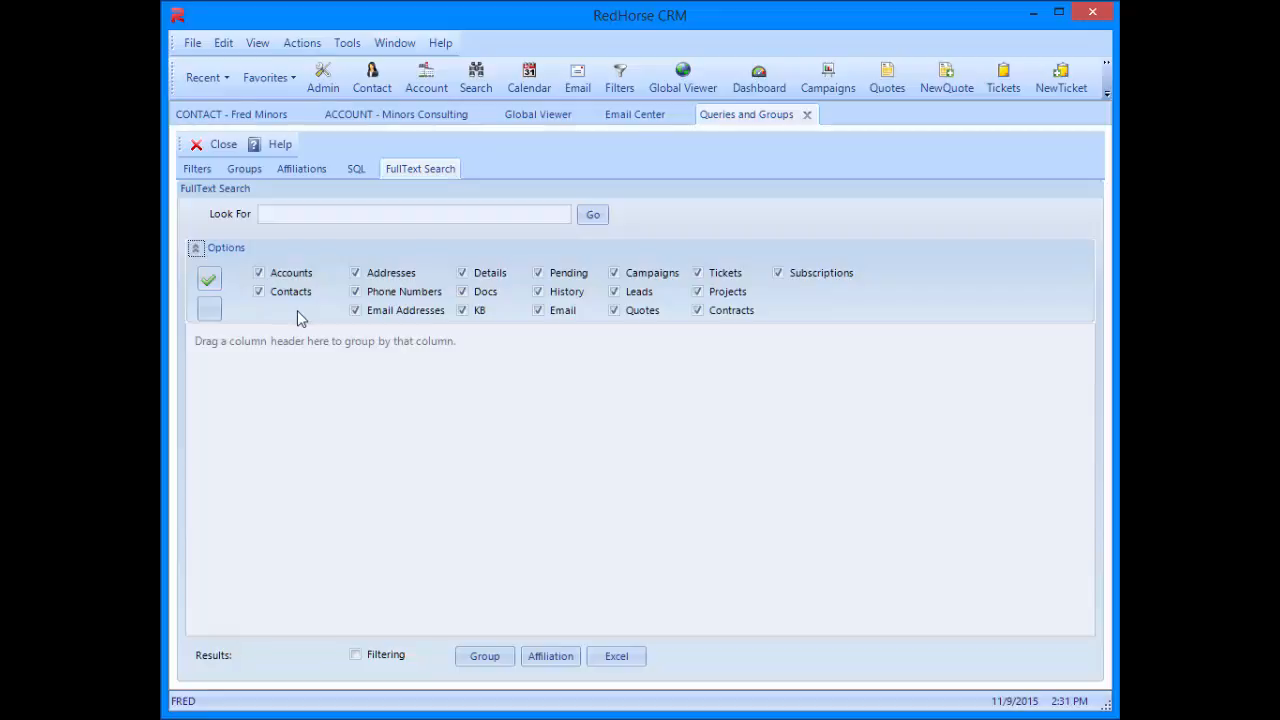
{"action": "left_click", "coordinate": [356, 310]}
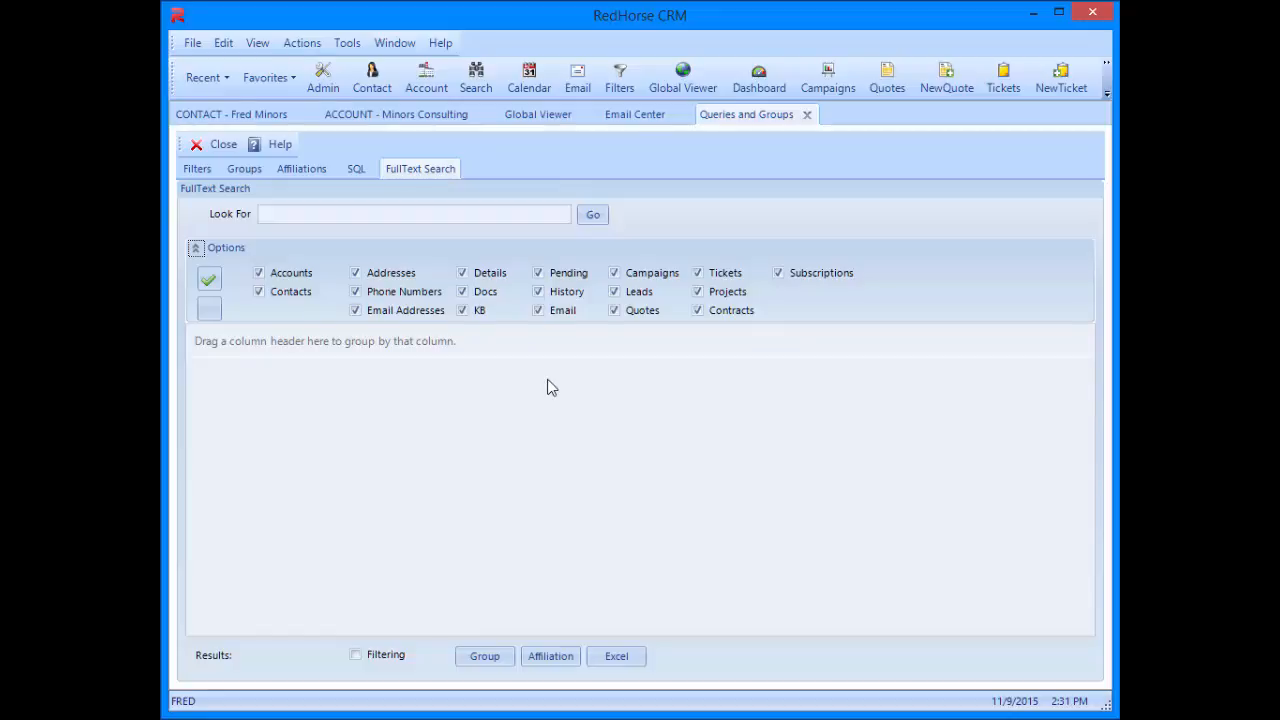
{"action": "left_click", "coordinate": [416, 212]}
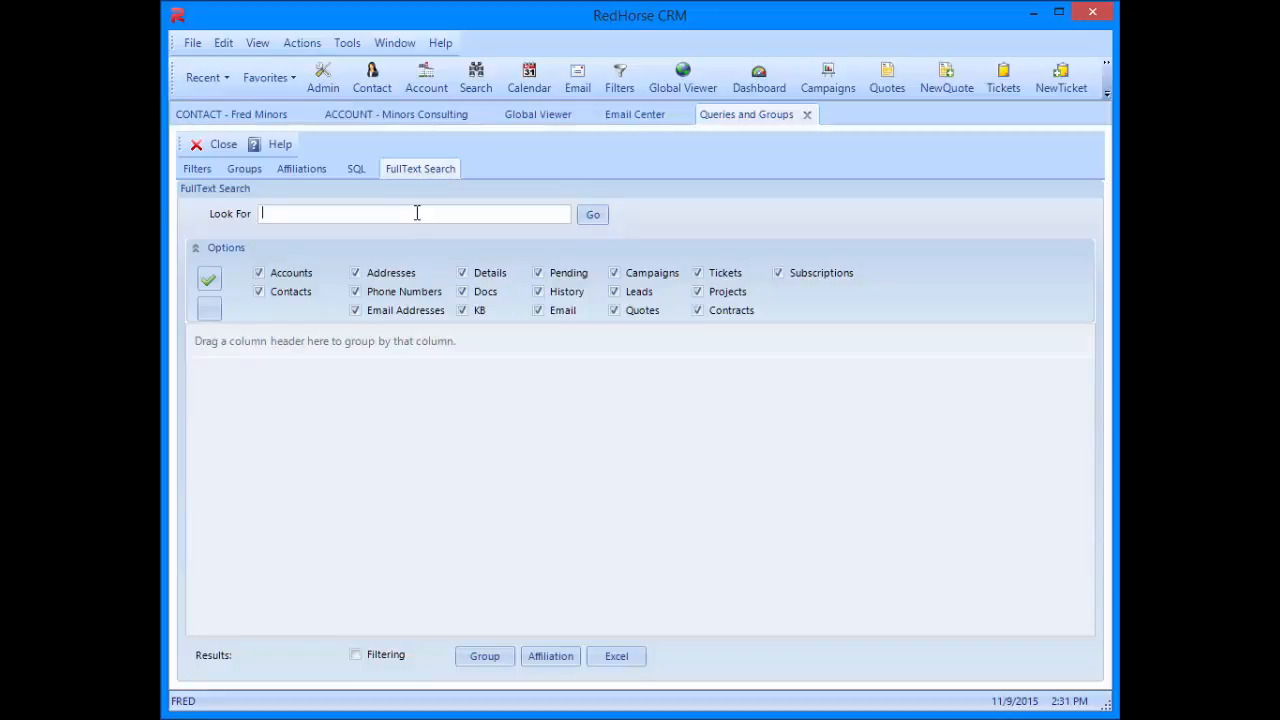
Full-text search for 'trip', expand the 841 Email Messages and preview the Newsletter email.
{"action": "type", "text": "trip"}
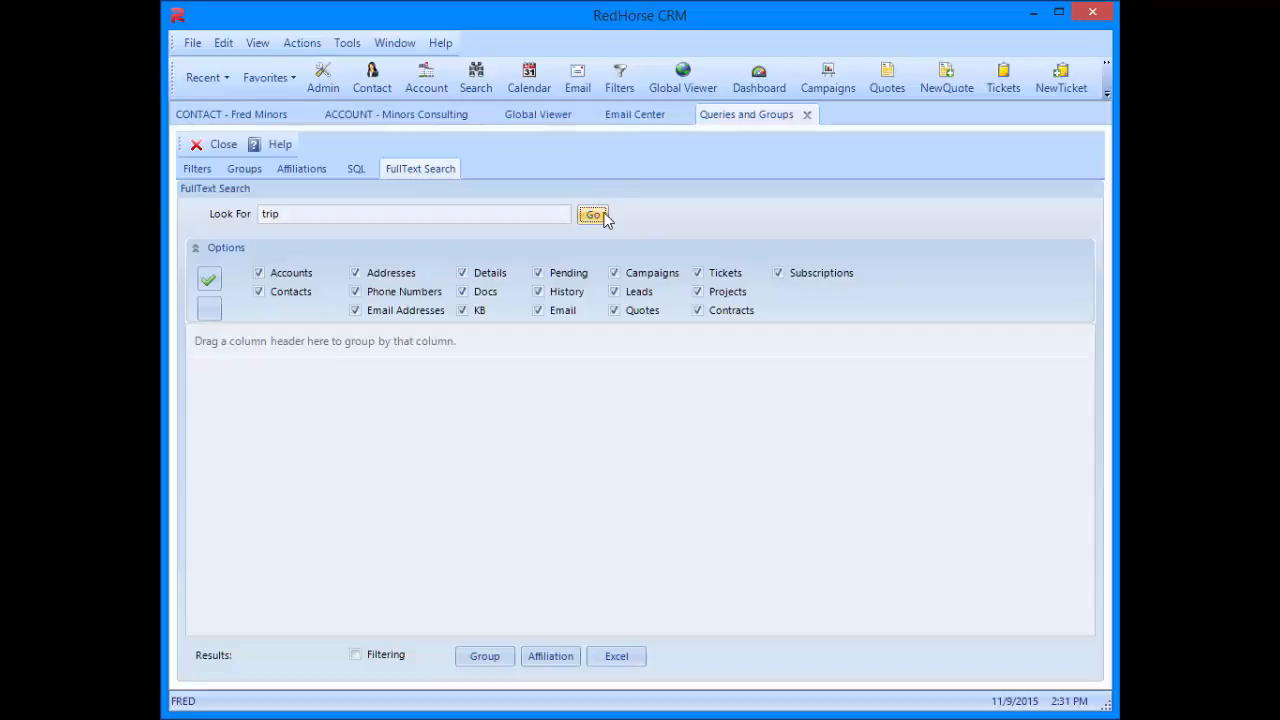
{"action": "left_click", "coordinate": [592, 214]}
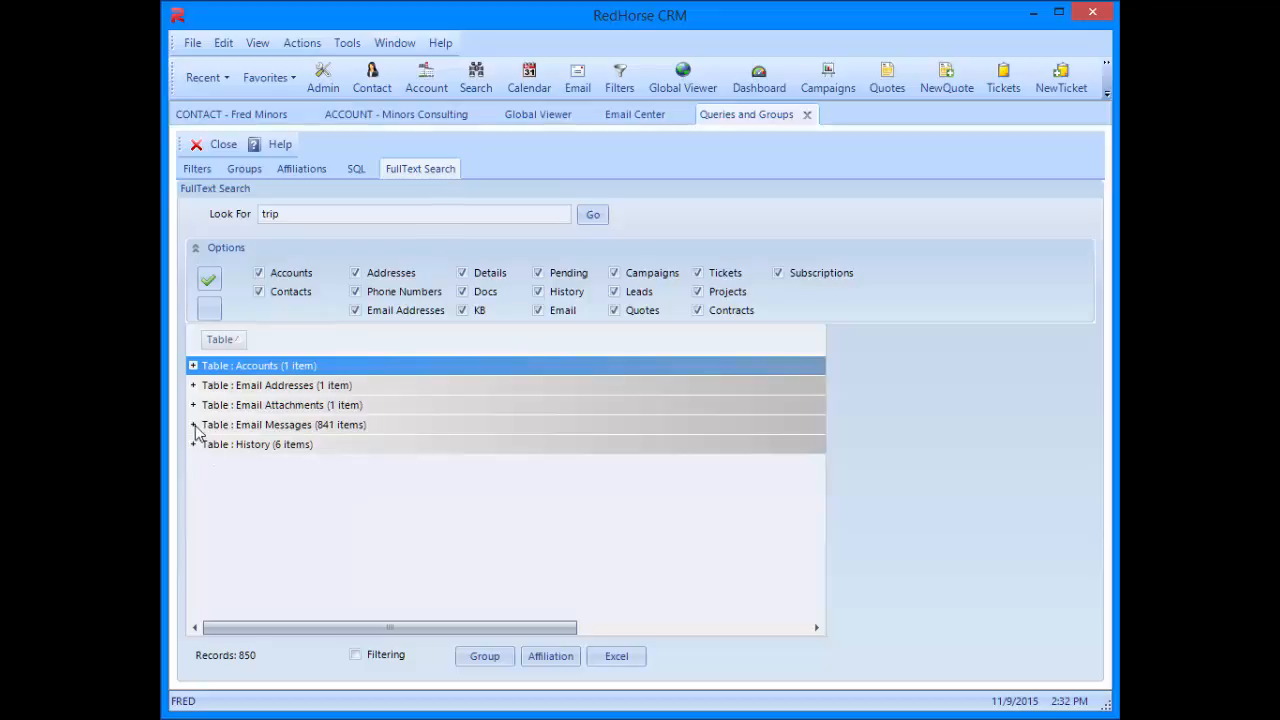
{"action": "left_click", "coordinate": [192, 424]}
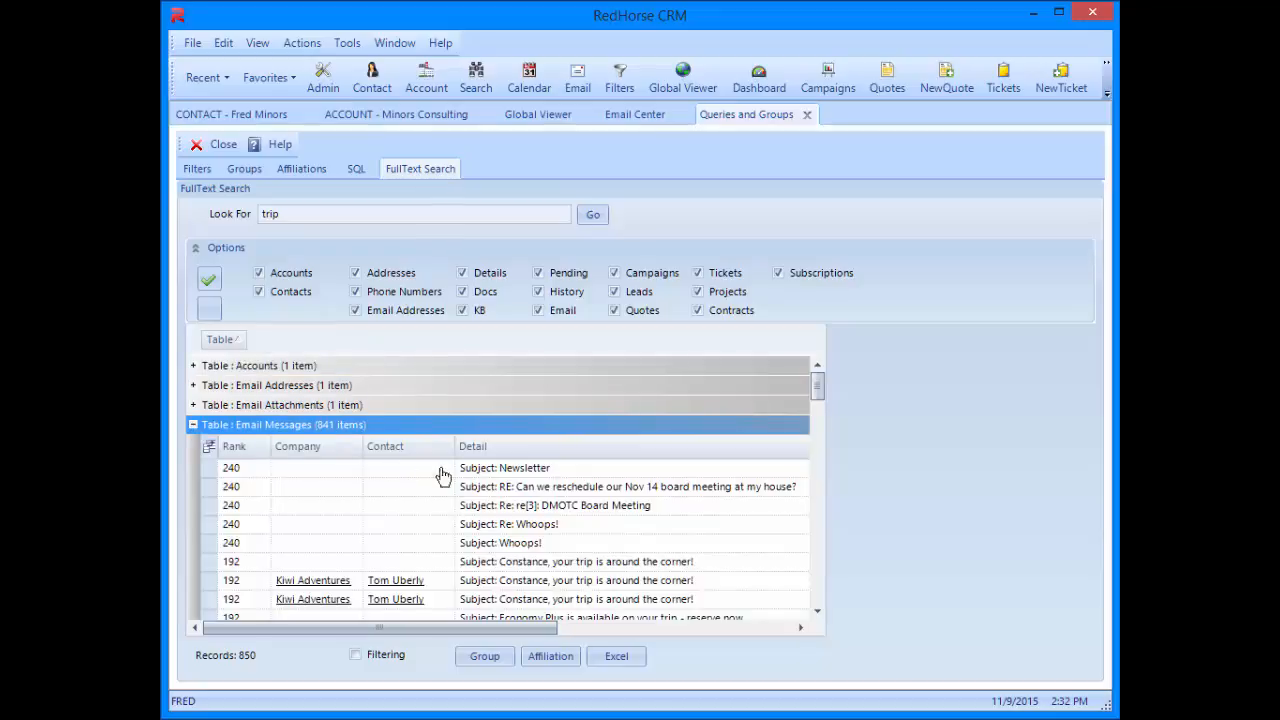
{"action": "left_click", "coordinate": [504, 468]}
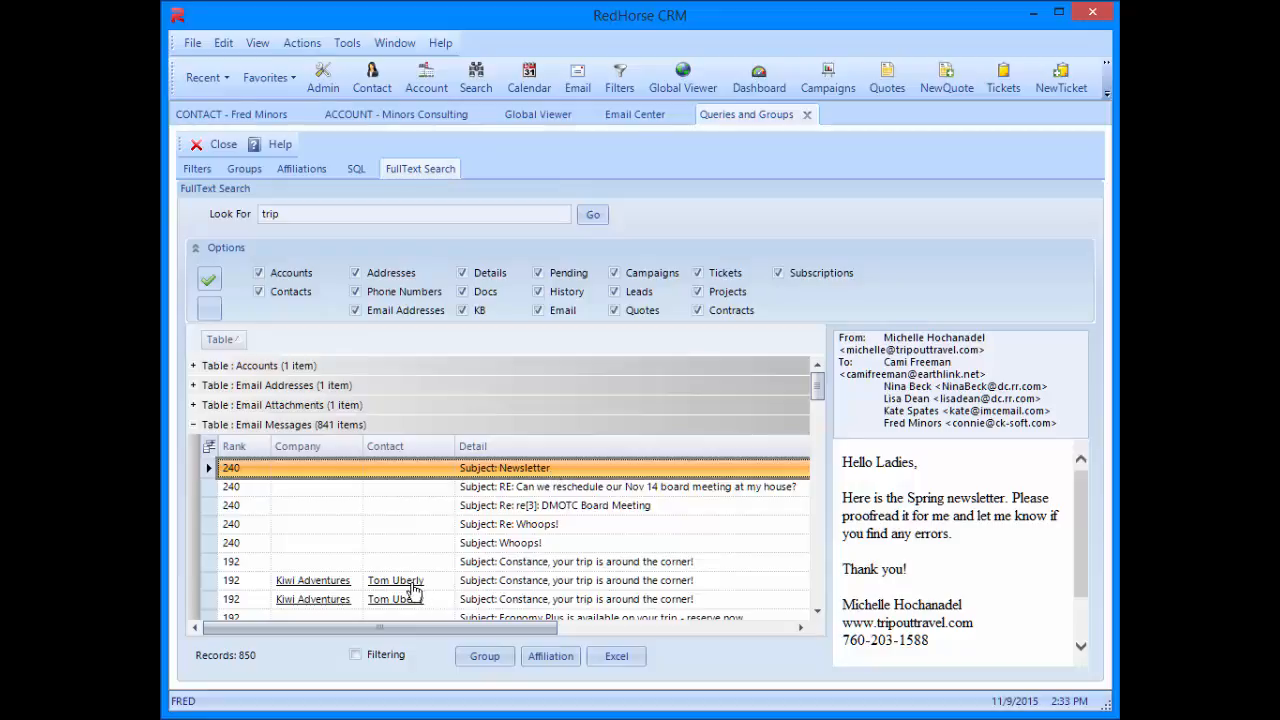
{"action": "mouse_move", "coordinate": [546, 576]}
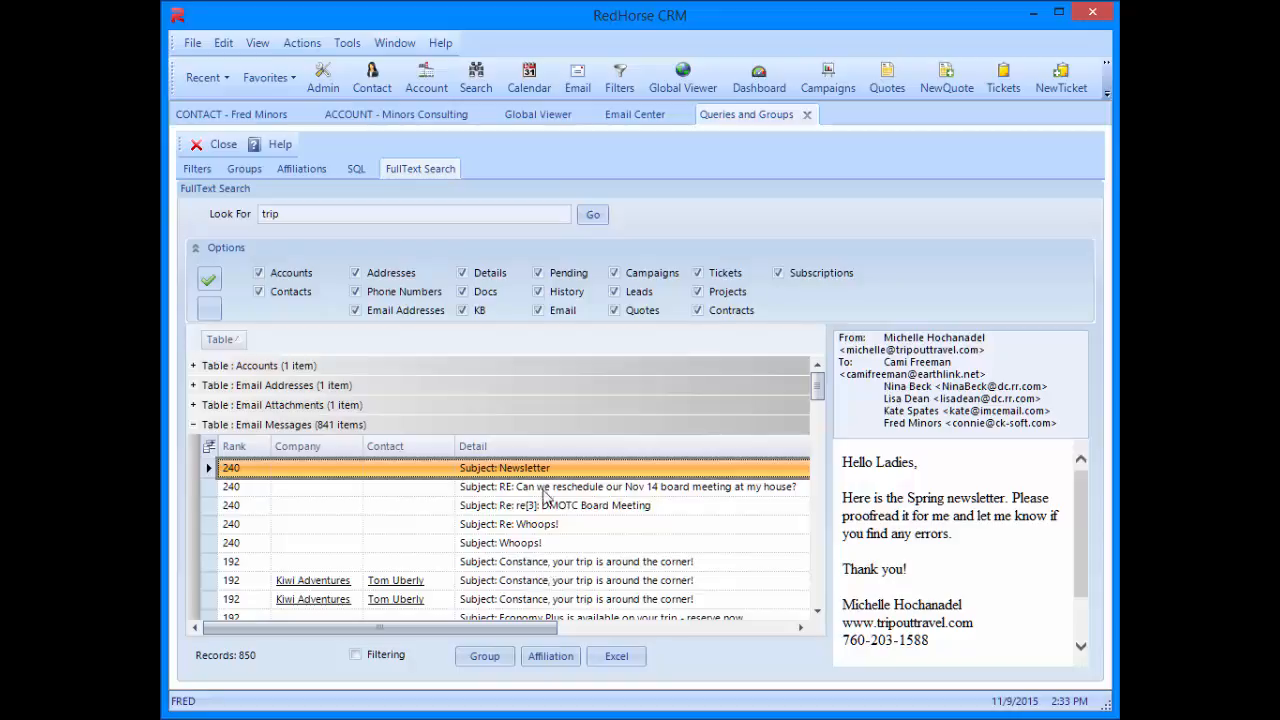
{"action": "mouse_move", "coordinate": [544, 498]}
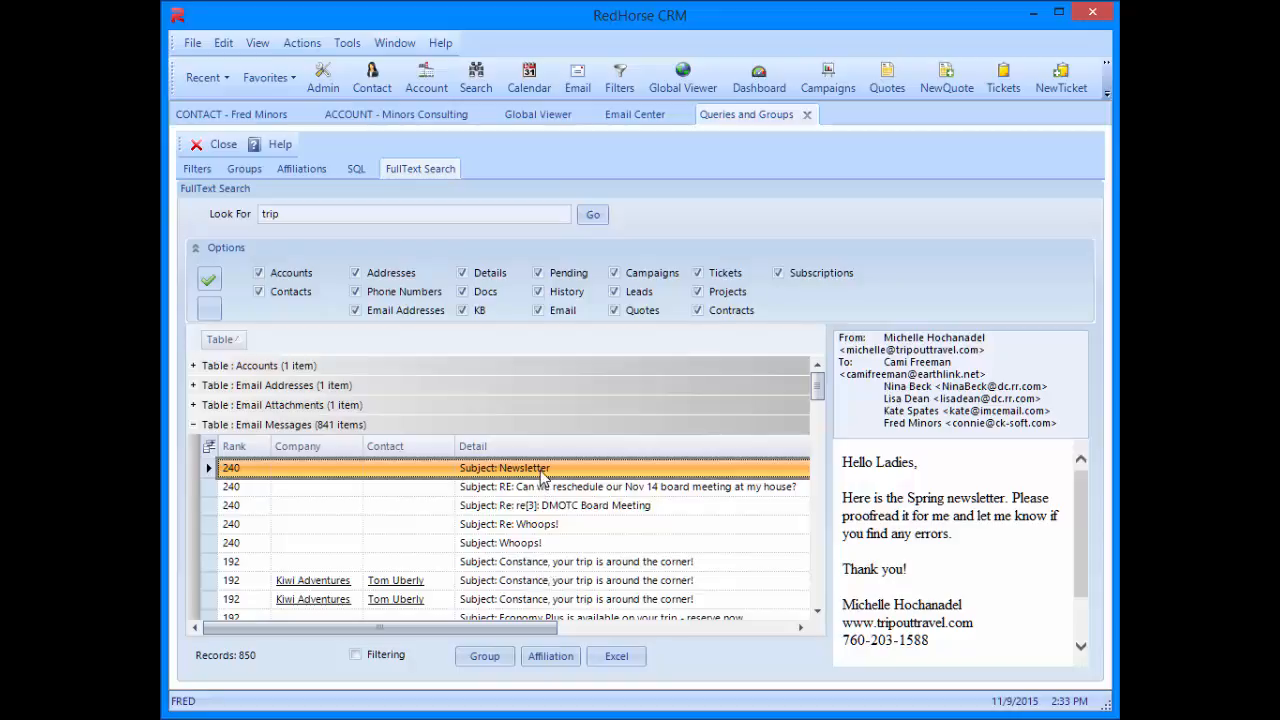